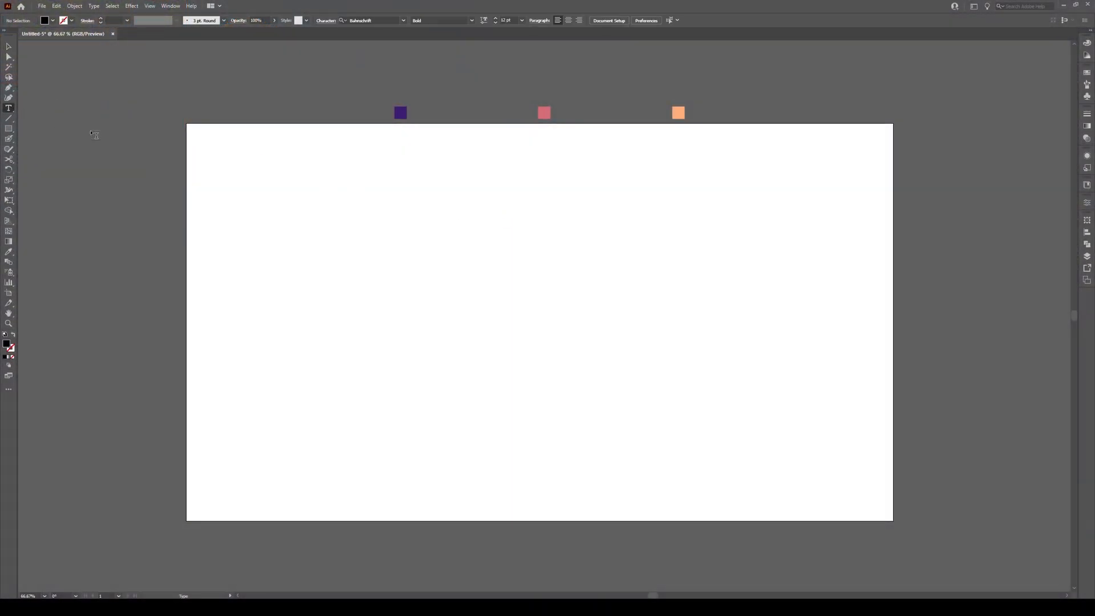
Type the word 'Beautiful.' as a new text object on the artboard.
click(394, 244)
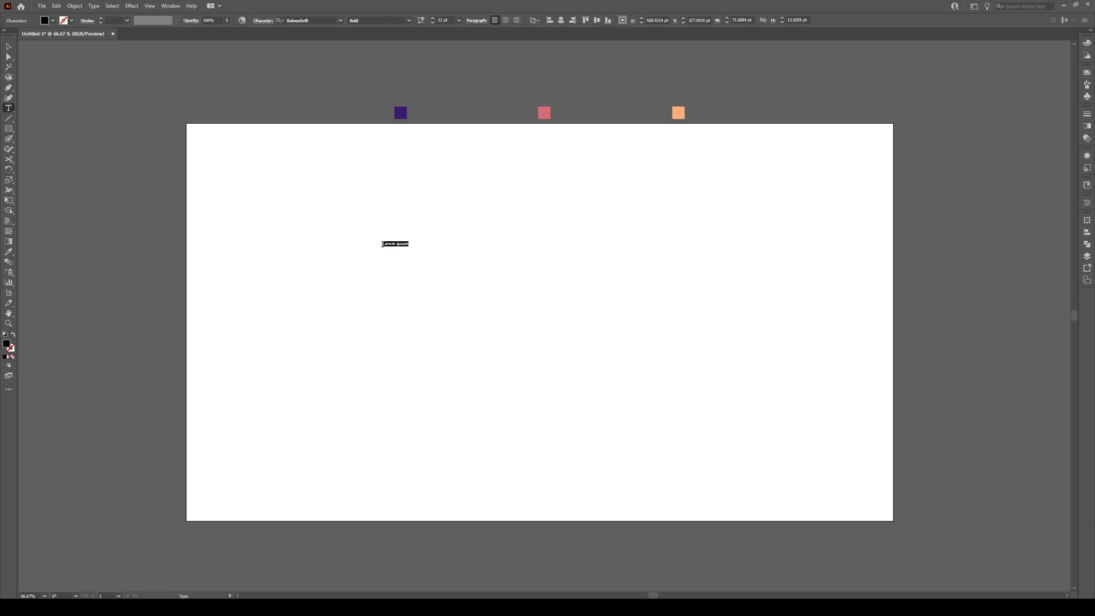
text(beautiful.)
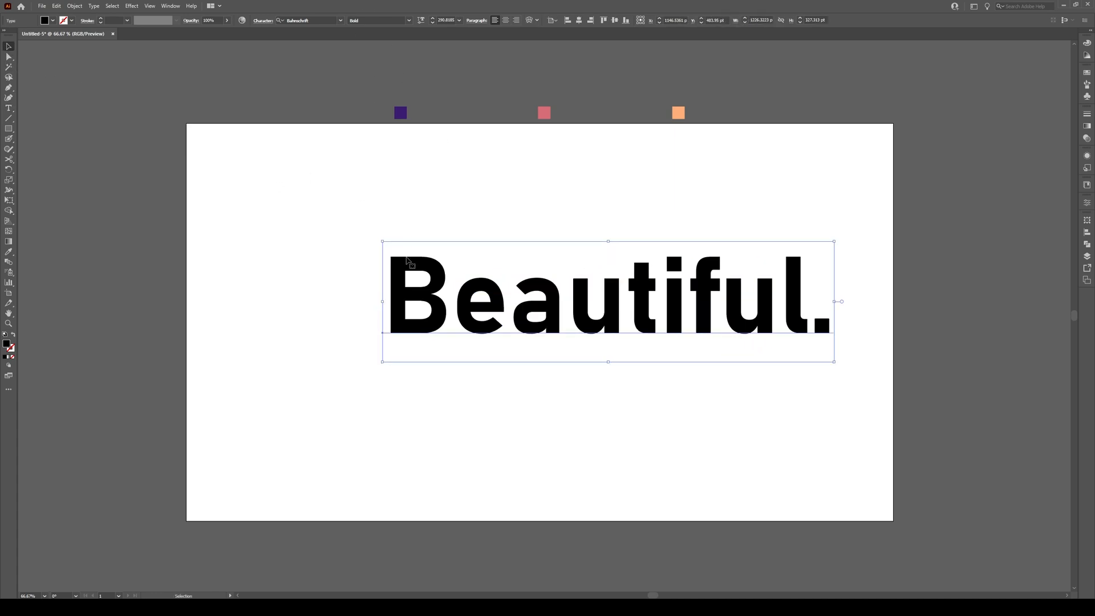
Enlarge and centre the text, expand it to shapes, and unite the letters.
drag(607, 301, 589, 306)
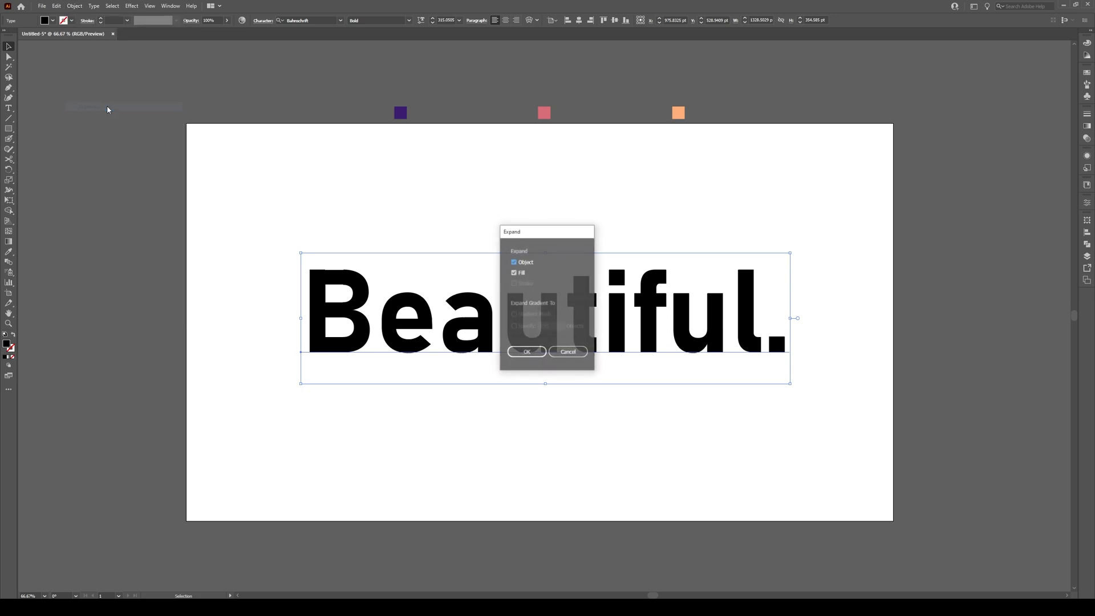
click(526, 351)
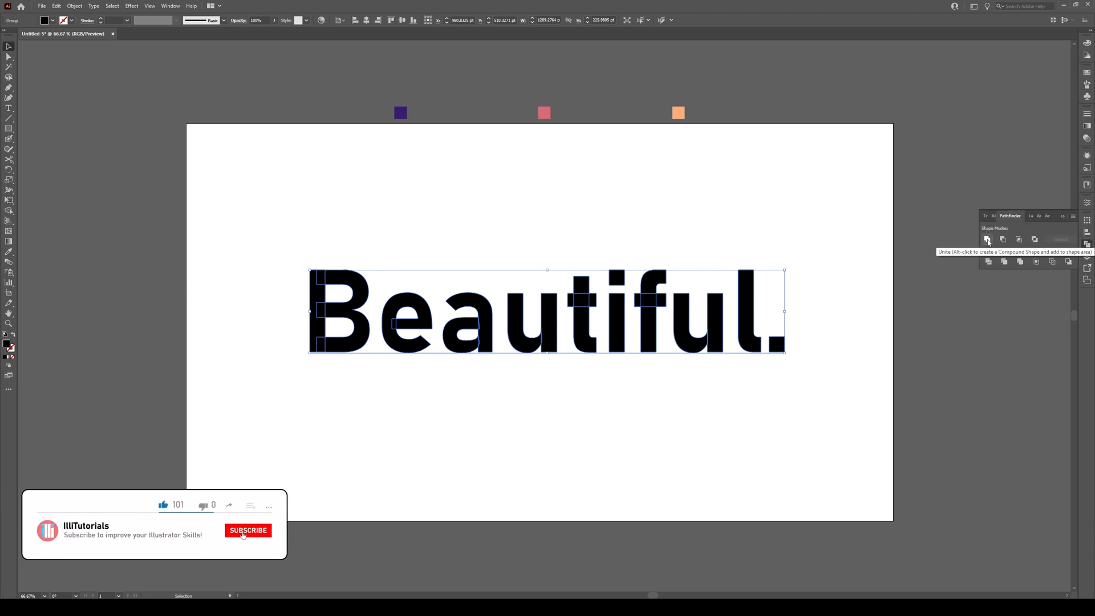
click(986, 239)
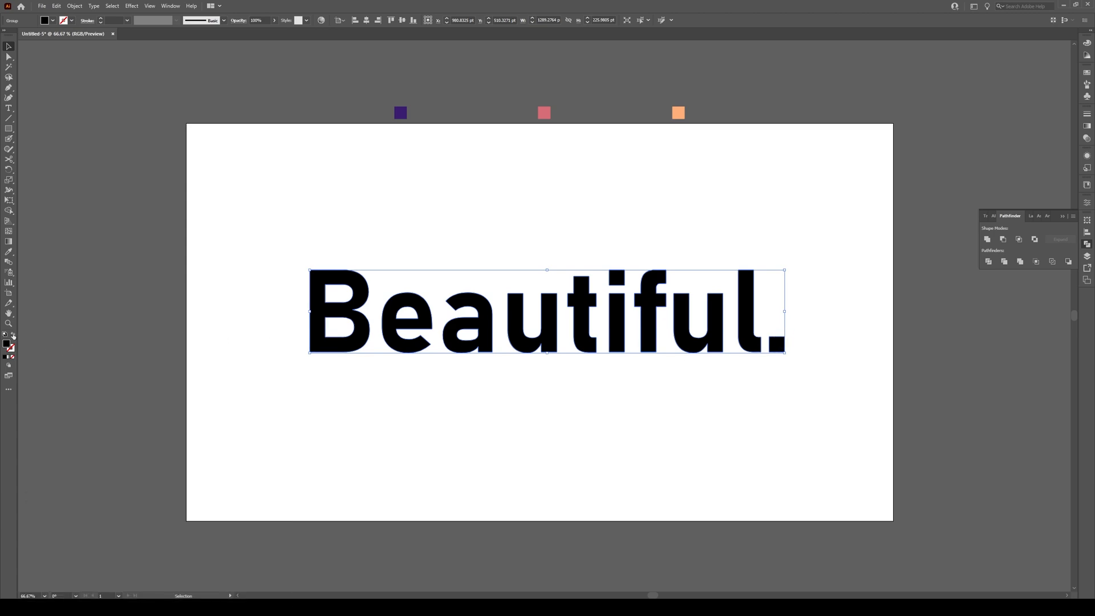
mouse_move(12, 336)
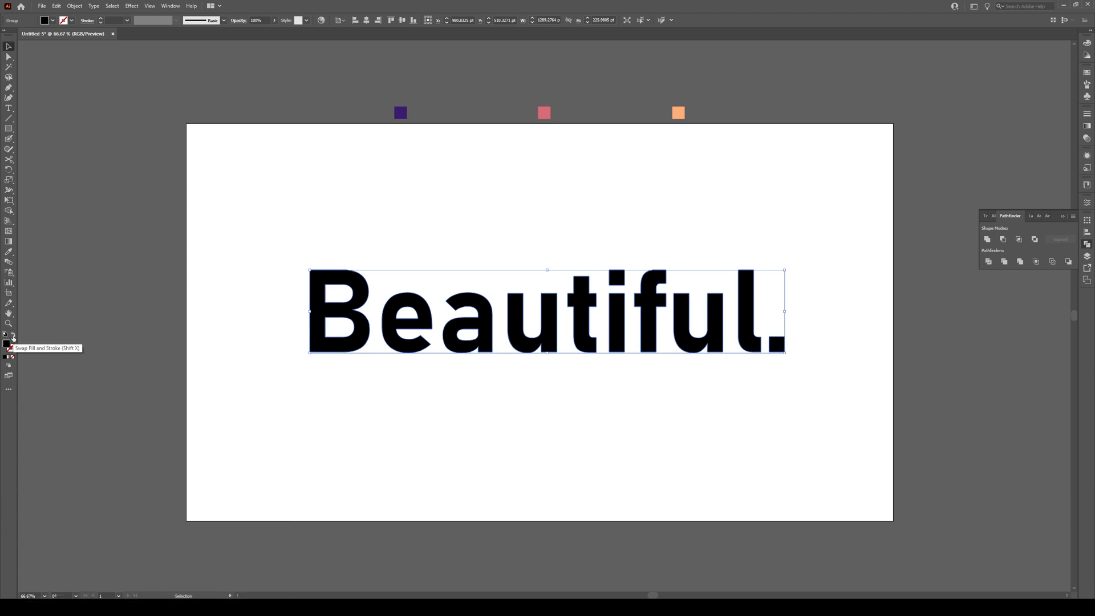
Swap fill and stroke for an unfilled 3 pt outline and nudge the word into place.
click(12, 339)
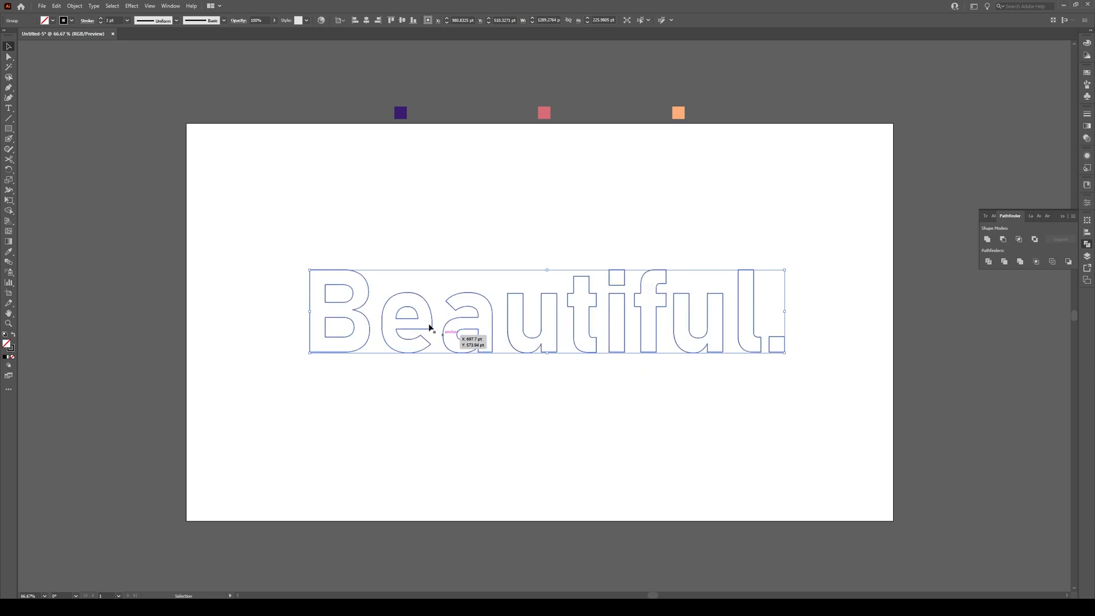
click(127, 19)
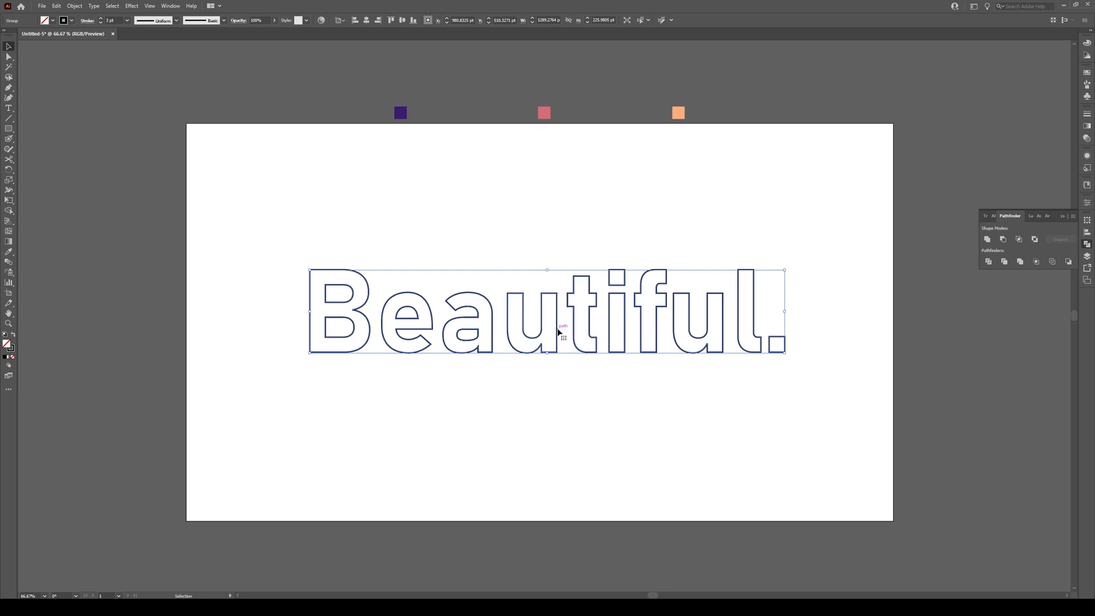
drag(562, 326, 538, 339)
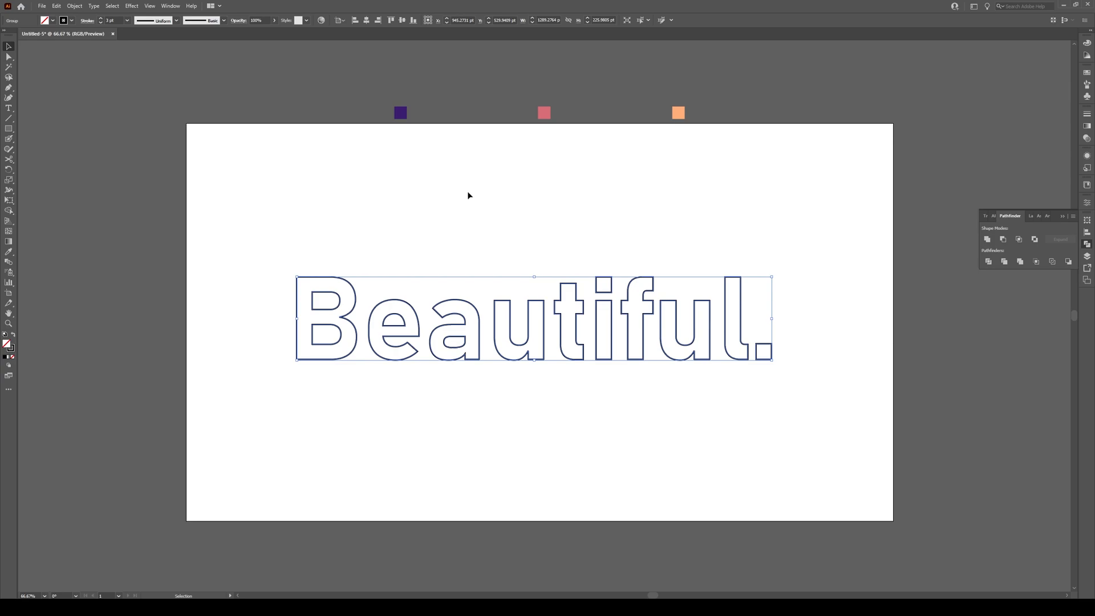
Apply Extrude & Bevel with the Isometric Top preset, Y rotation 35.26° and 0 pt depth.
click(132, 6)
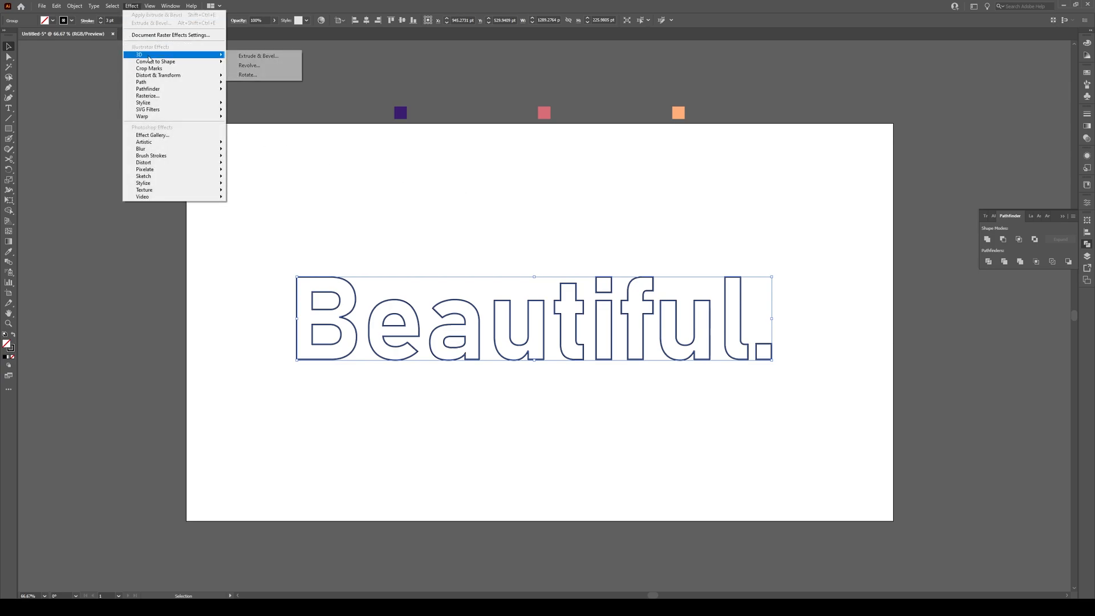
click(257, 56)
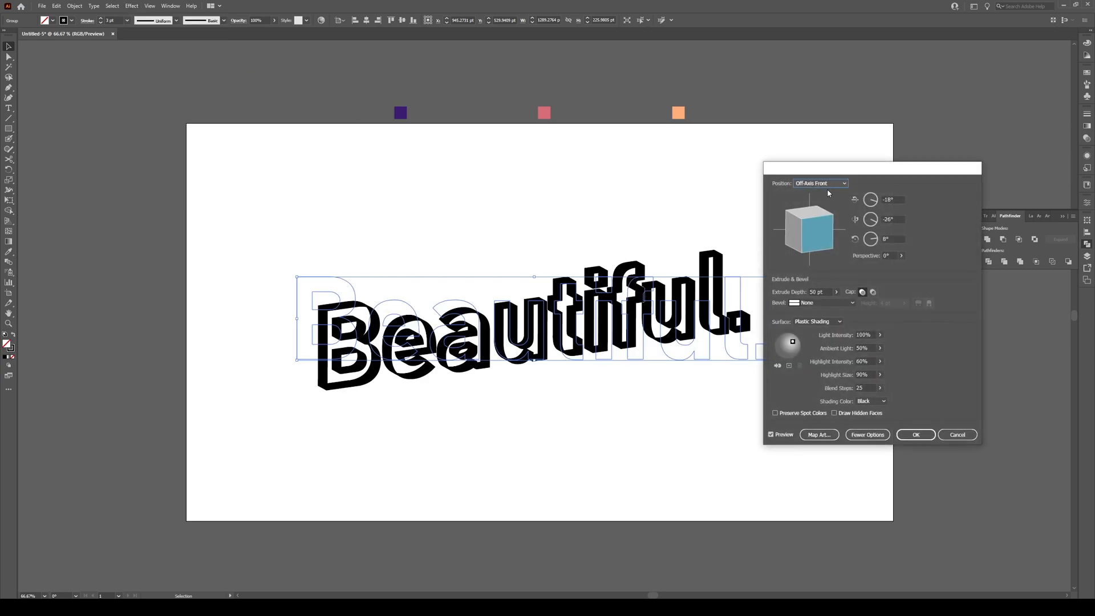
click(820, 183)
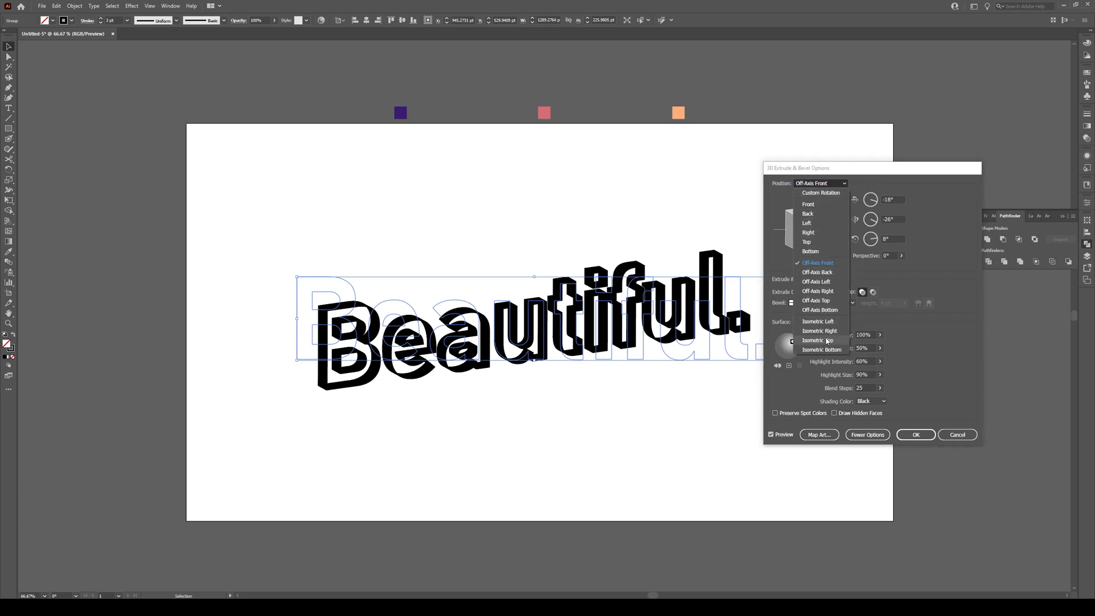
click(815, 339)
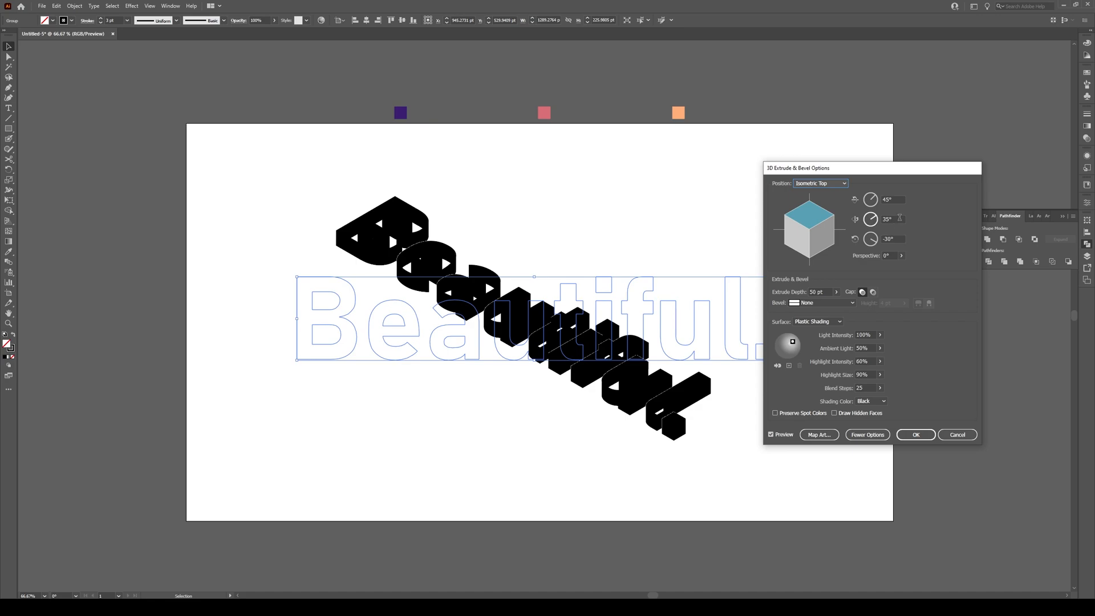
click(892, 218)
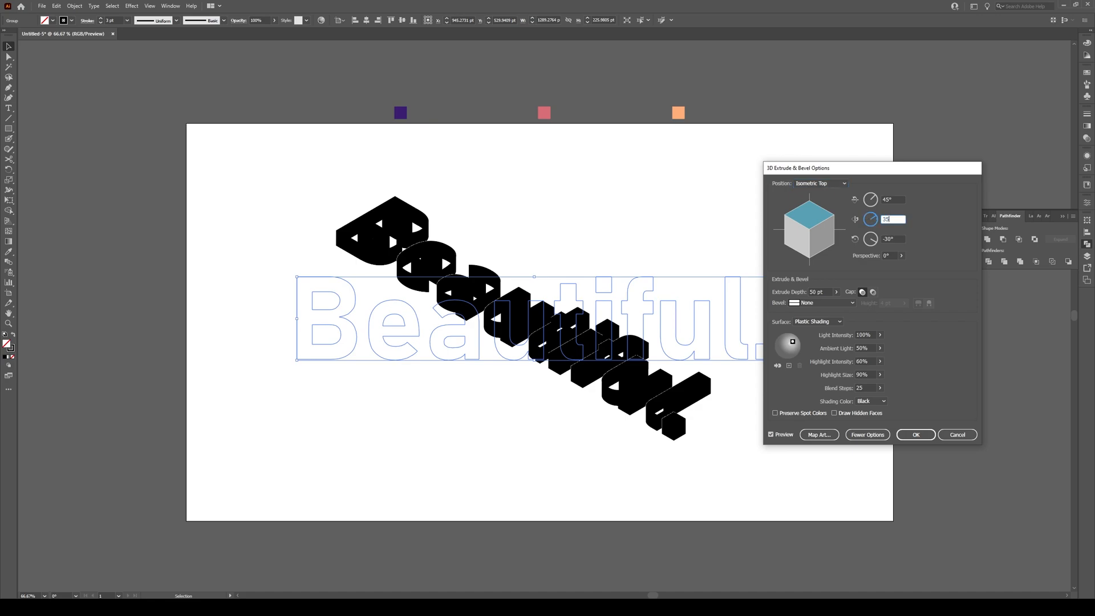
text(35.26°)
click(820, 292)
text(0)
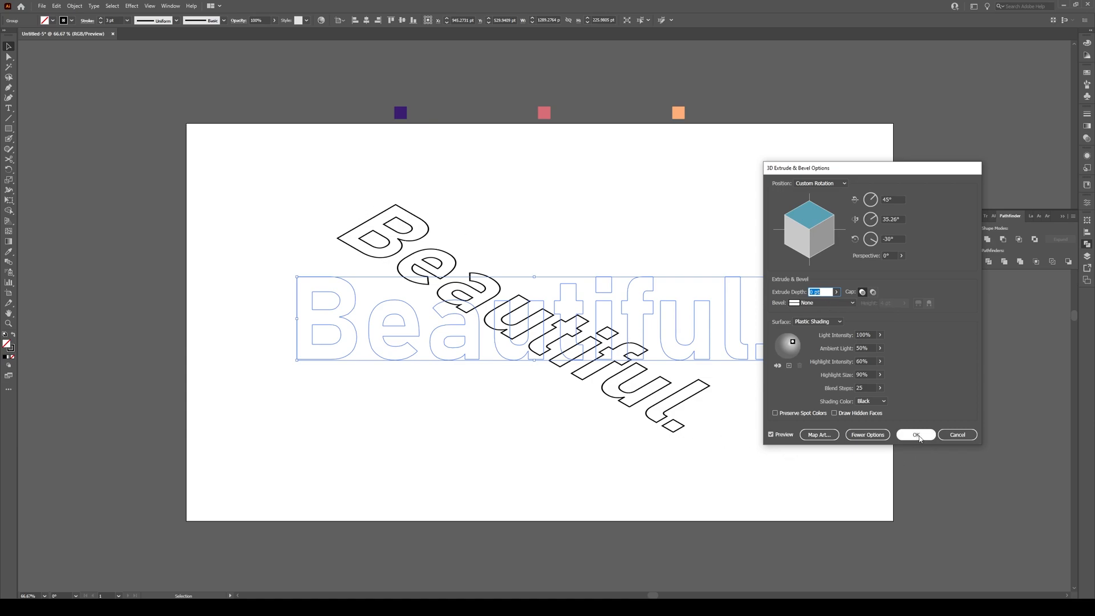
click(915, 435)
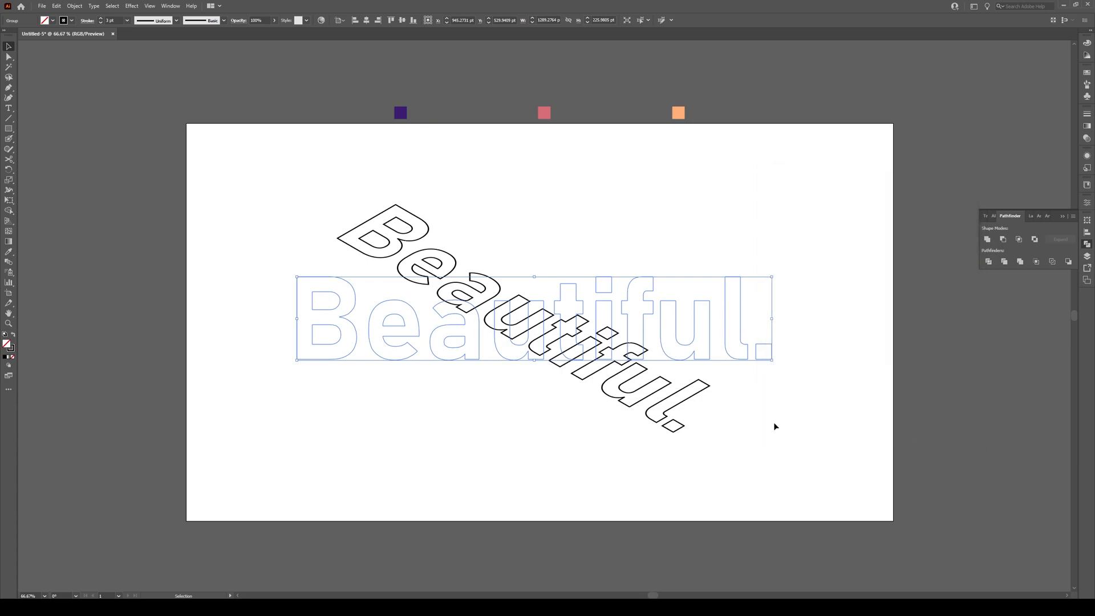
Expand the word's isometric appearance into editable outline paths.
click(74, 6)
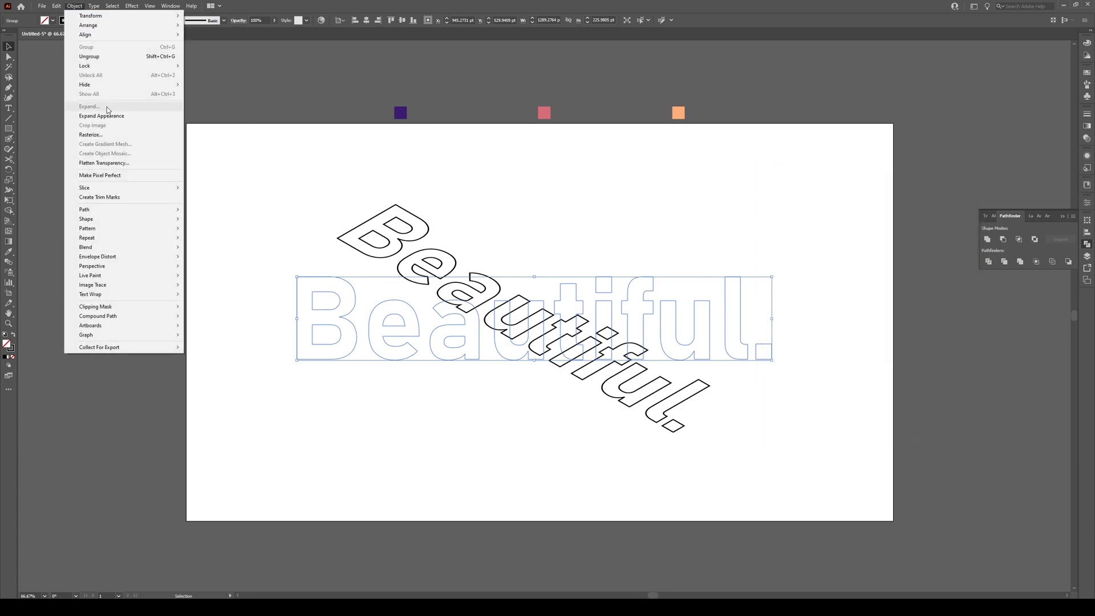
click(102, 116)
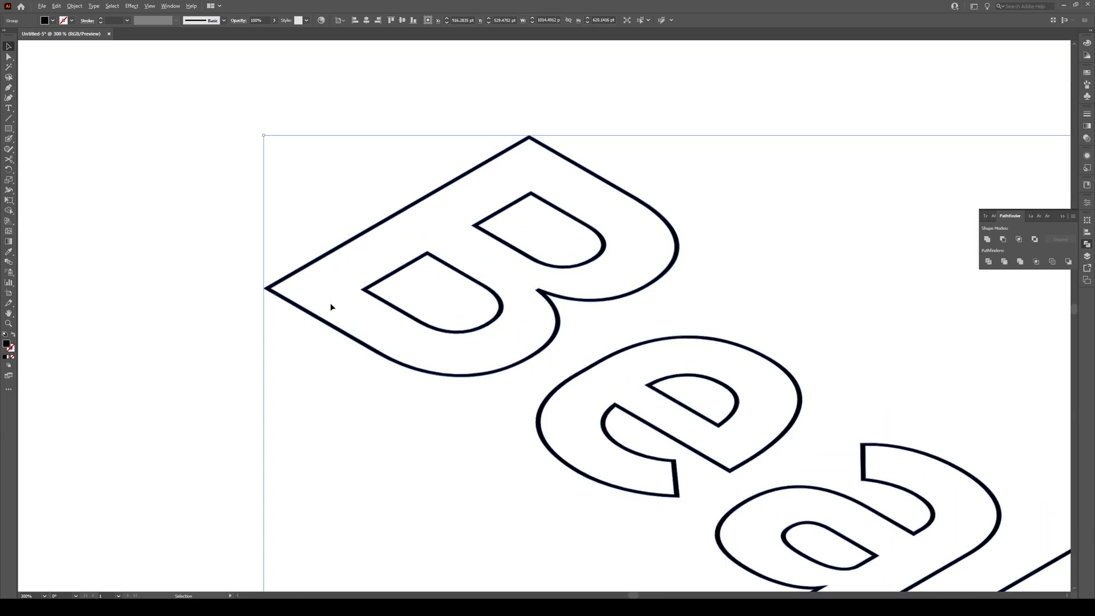
Duplicate the isometric outlines upward into stacked raised copies, repeating the transform.
drag(332, 308, 332, 301)
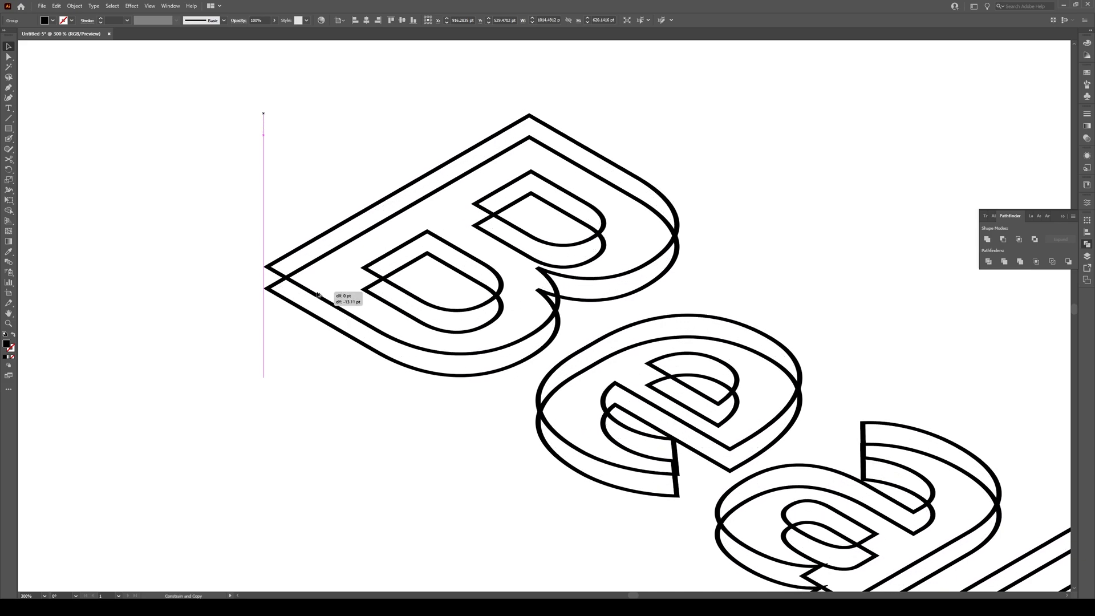
drag(318, 293, 318, 289)
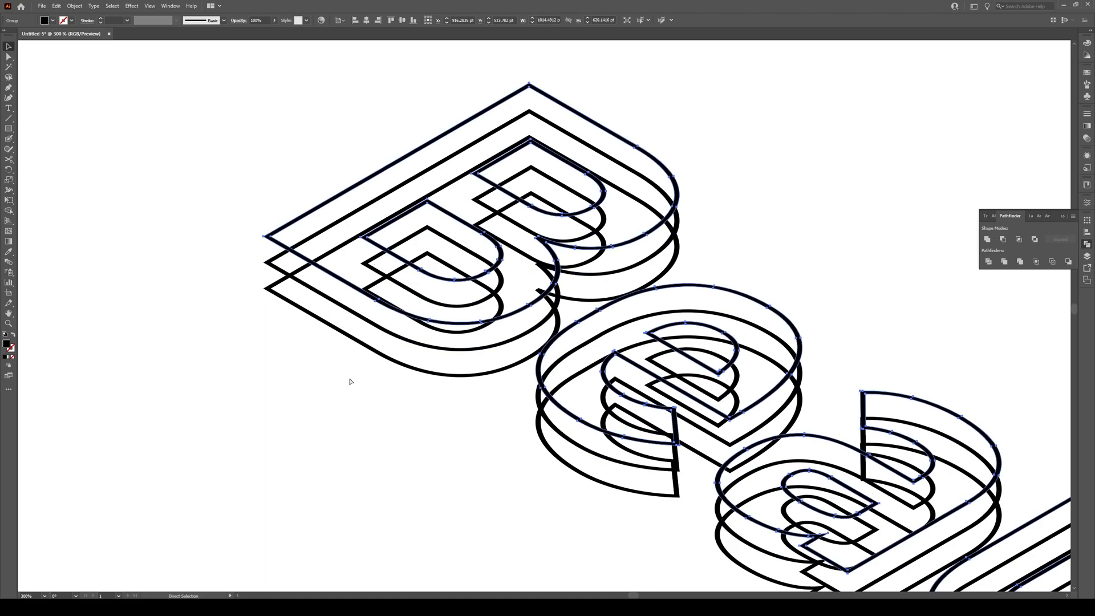
key(ctrl+0)
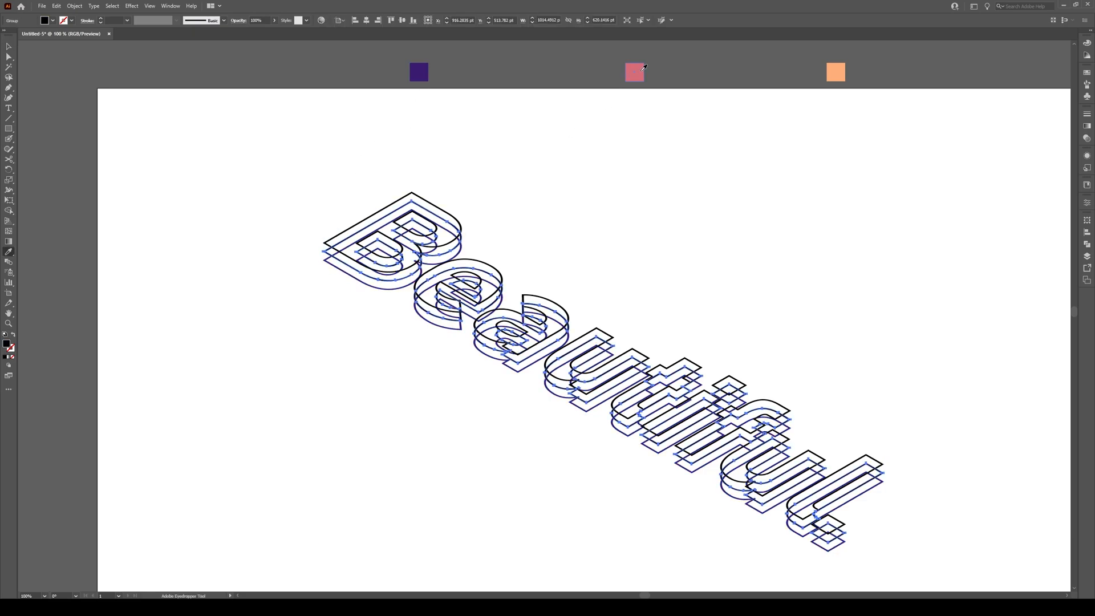
Eyedrop the pink sample colour onto one of the outline layers.
click(633, 72)
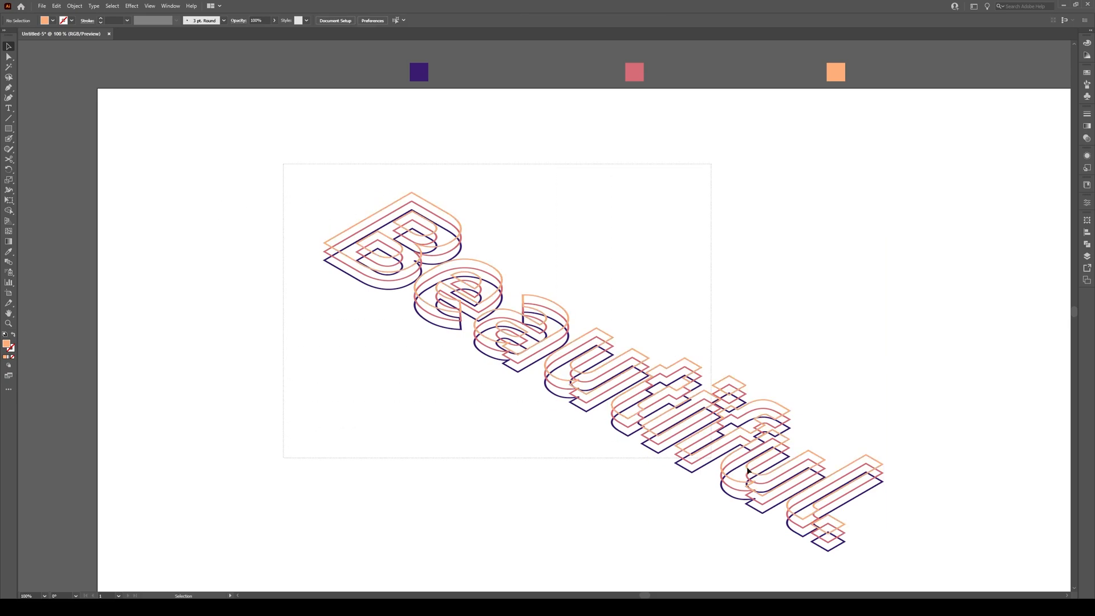
Select all the coloured outline layers and make a blend between them.
click(74, 6)
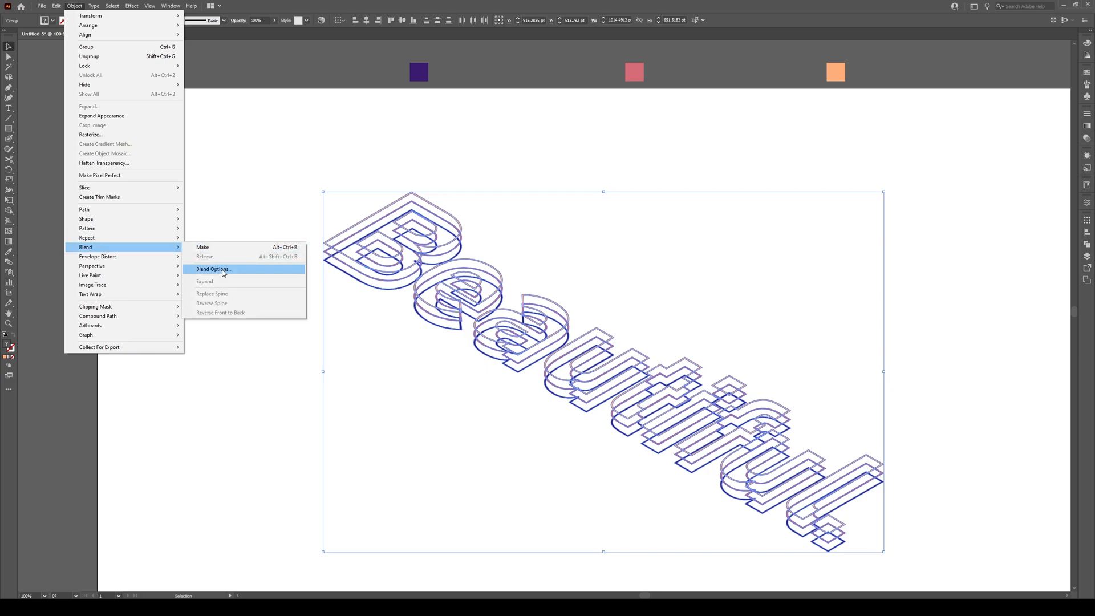
mouse_move(203, 247)
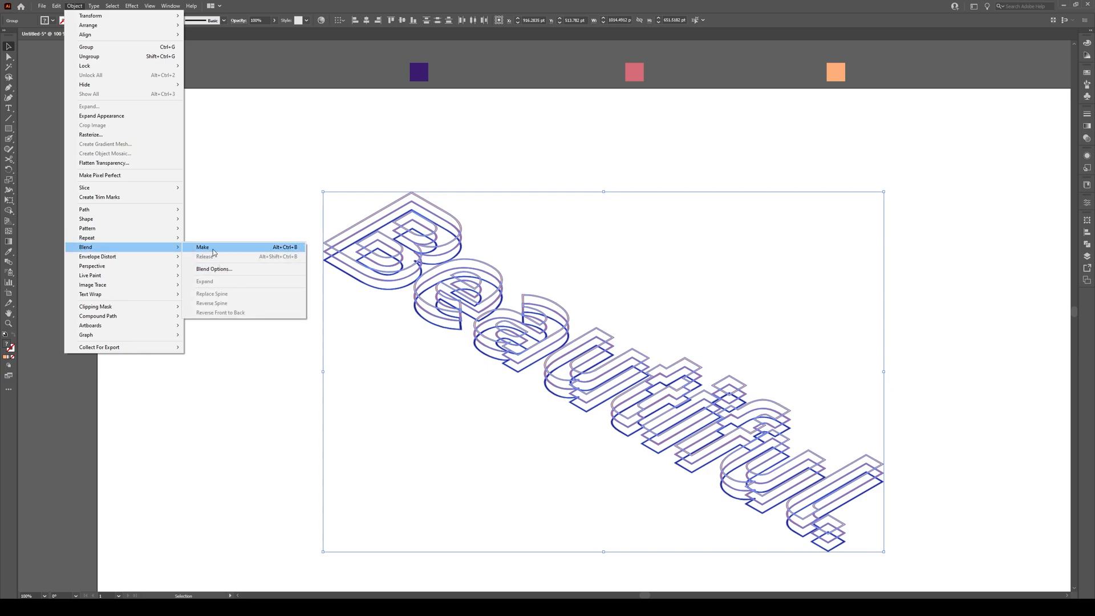
click(202, 246)
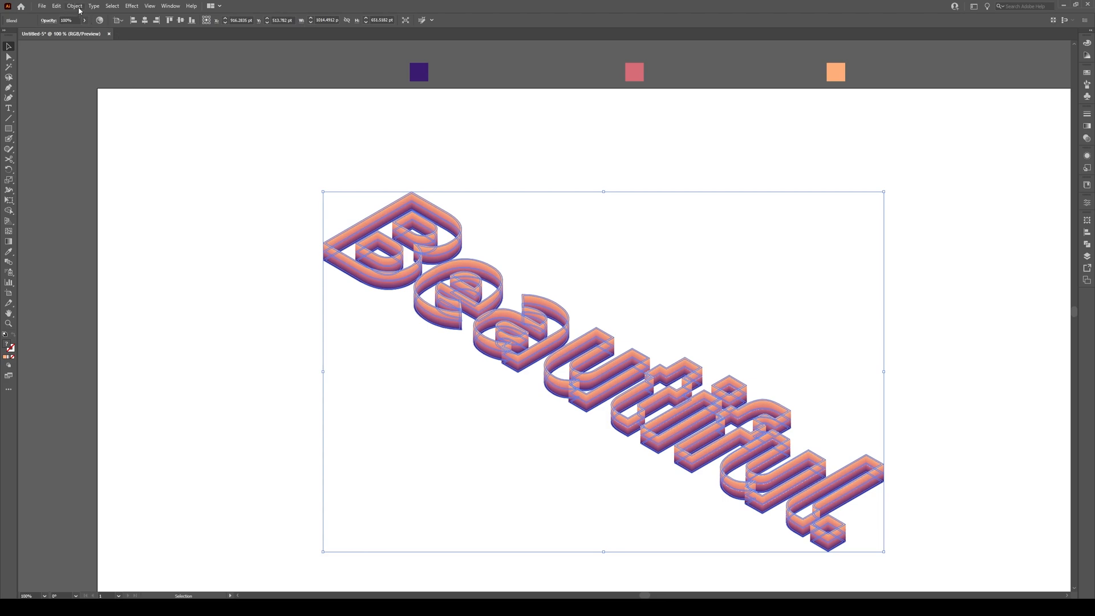
click(75, 6)
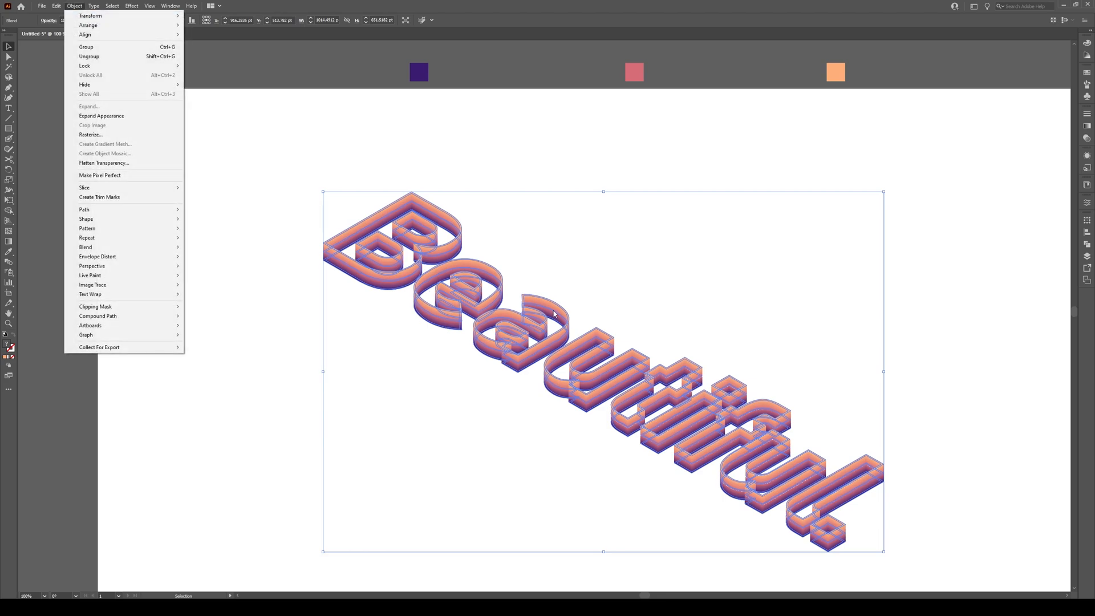
mouse_move(85, 246)
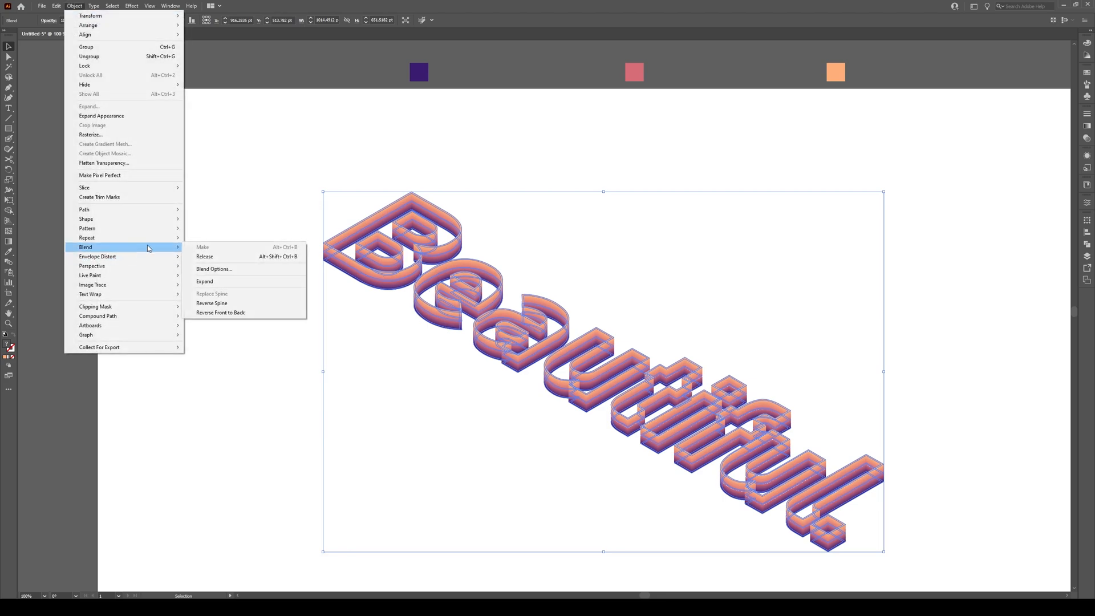
In Blend Options, try Smooth Color spacing, then return to Specified Distance.
click(214, 268)
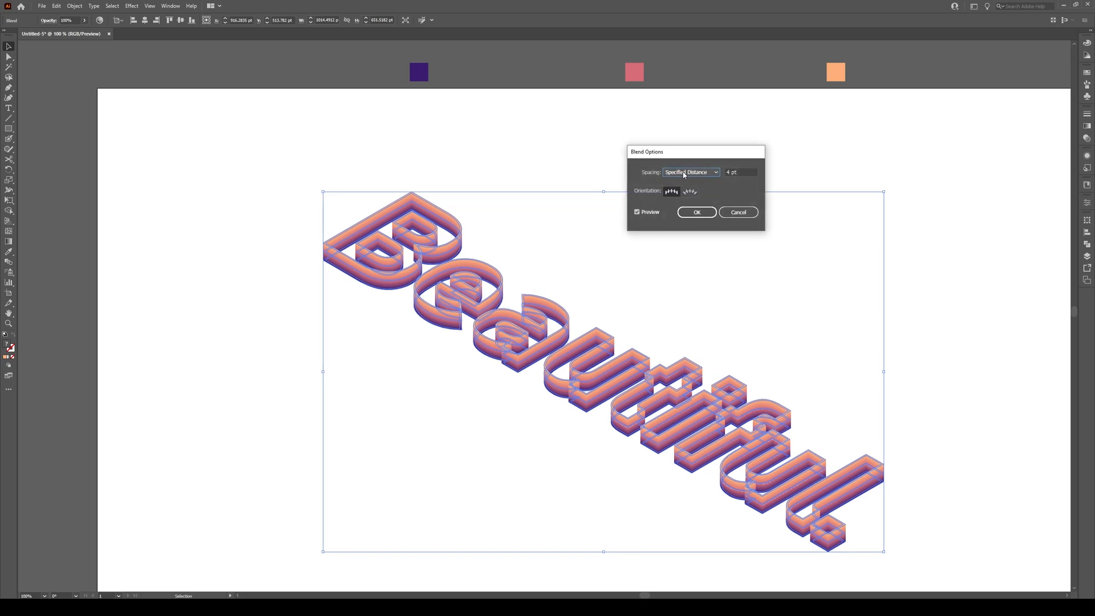
click(690, 172)
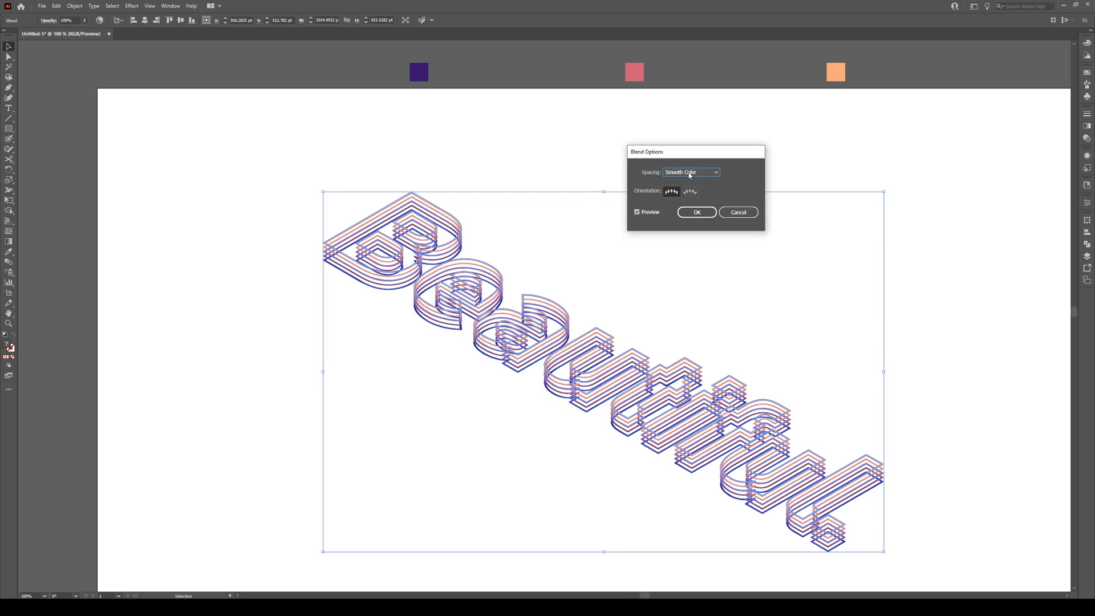
click(691, 171)
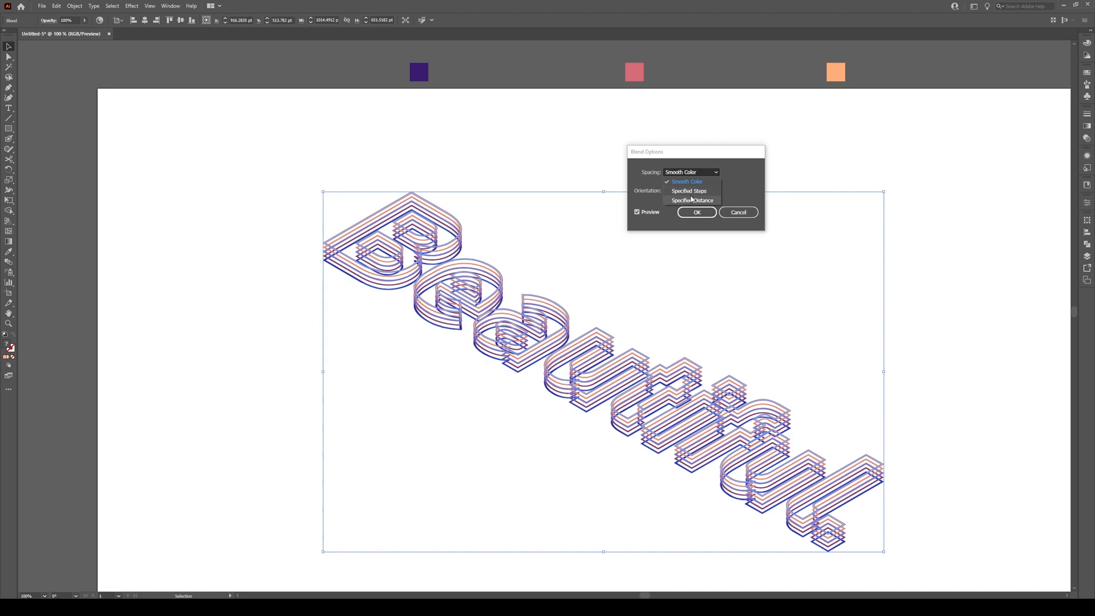
click(691, 200)
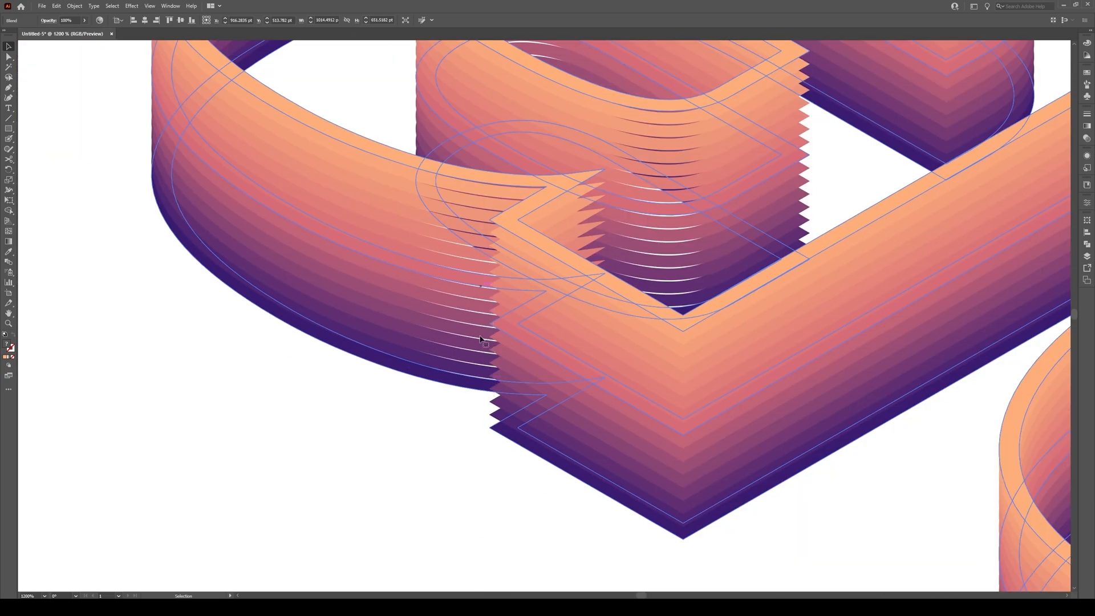
mouse_move(481, 333)
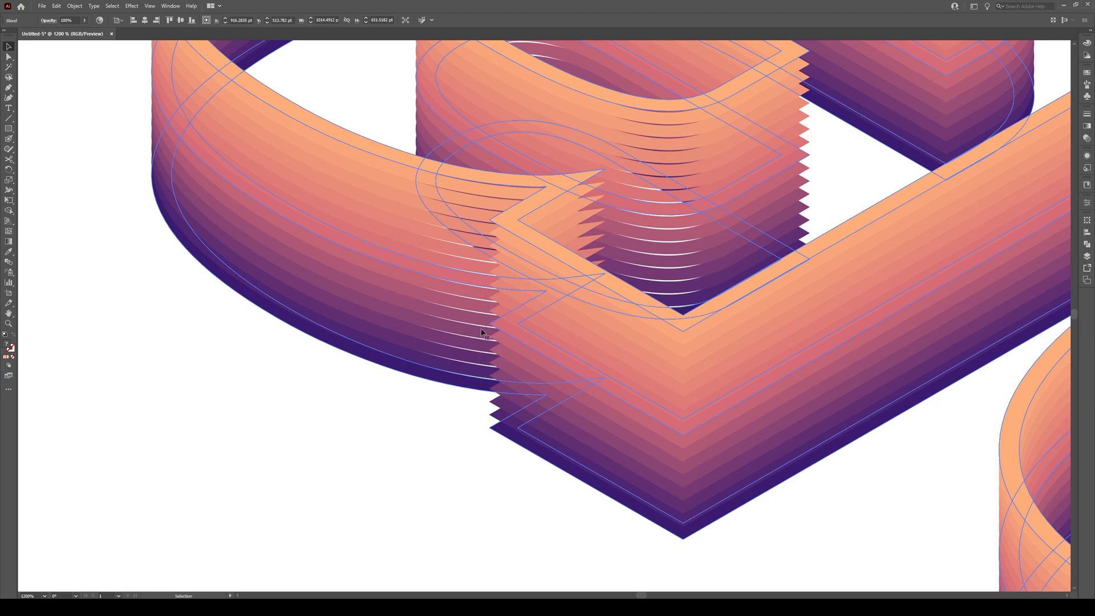
Reopen Blend Options and confirm a much smaller Specified Distance value.
click(74, 6)
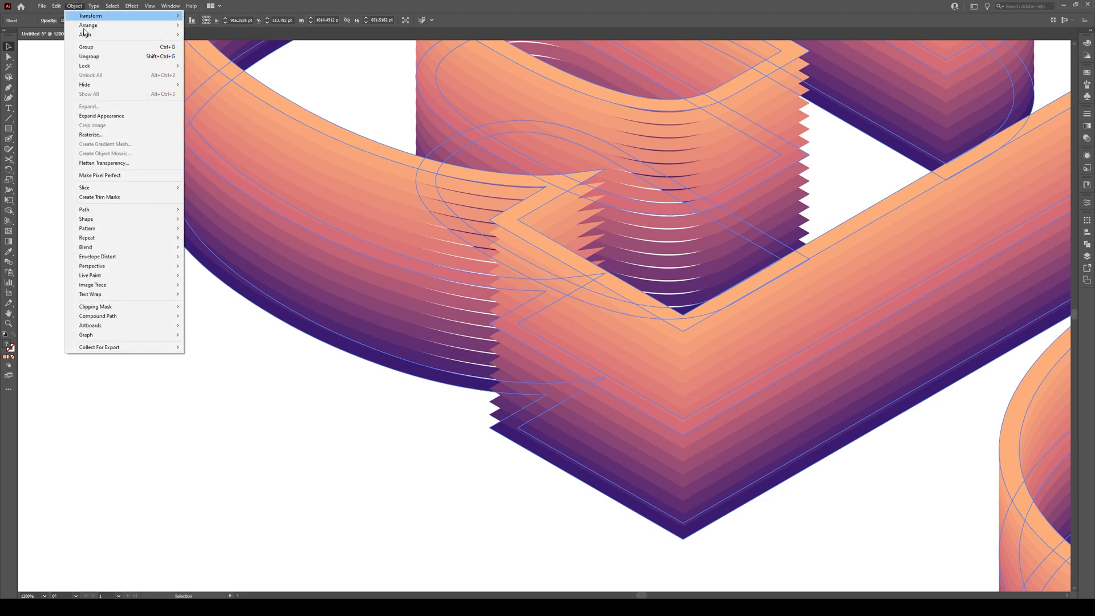
mouse_move(85, 247)
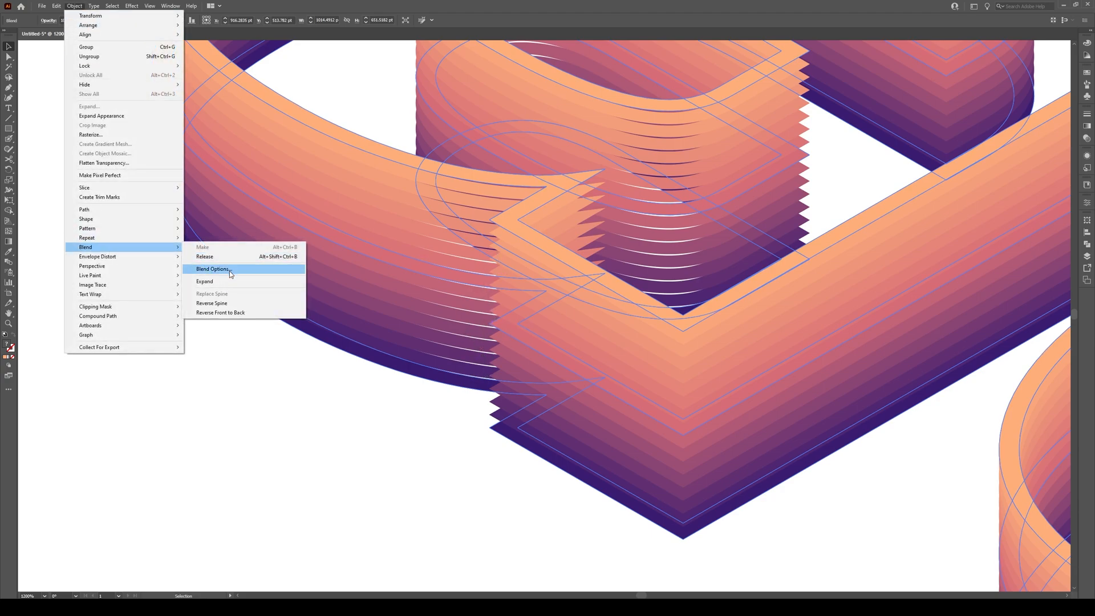
click(212, 269)
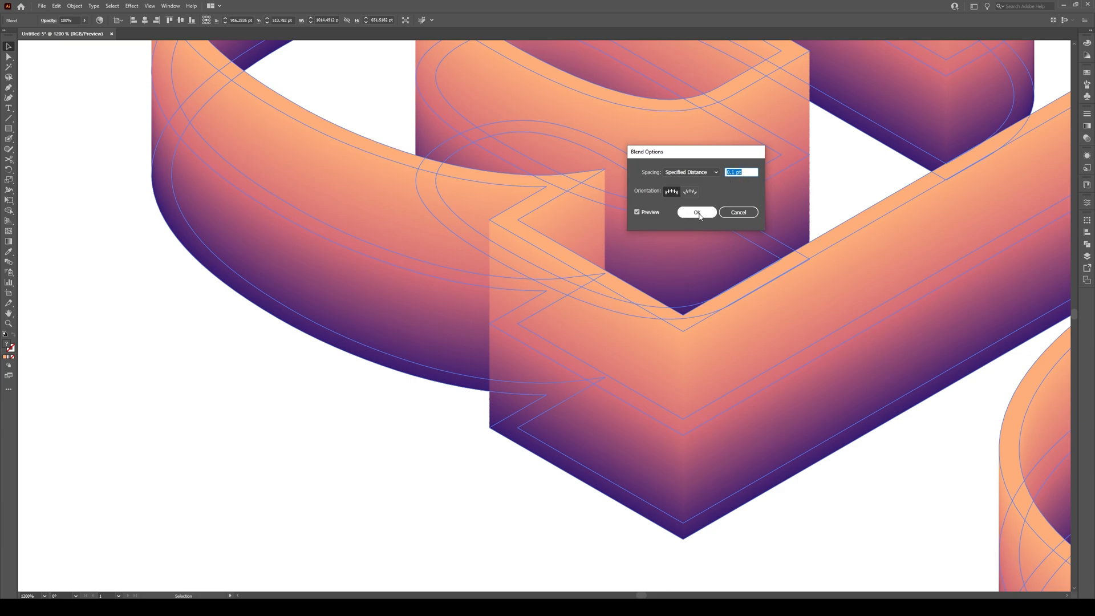
click(695, 212)
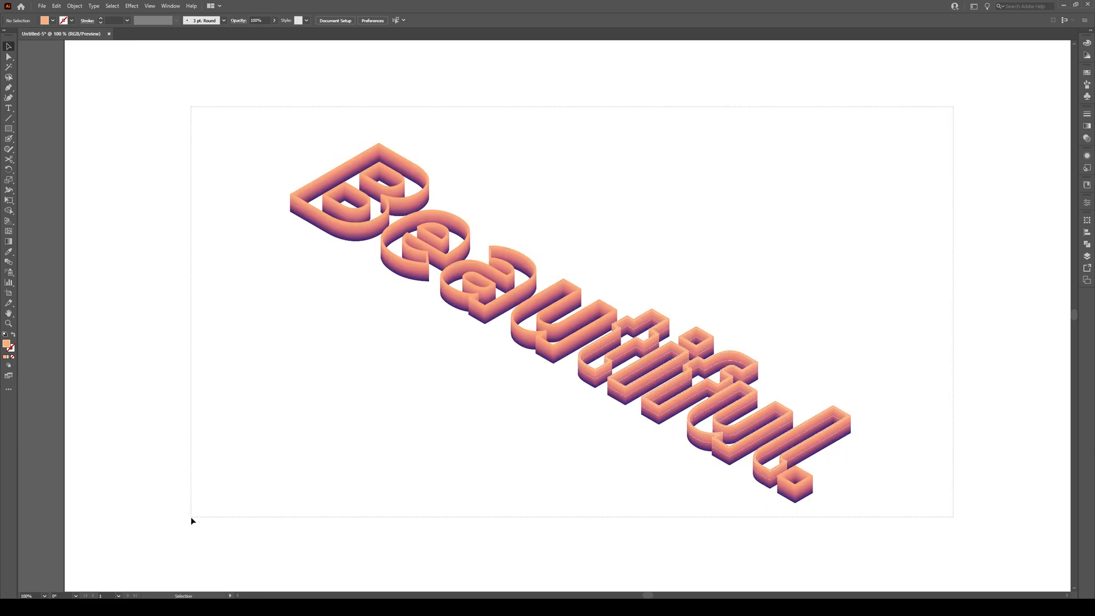
Select the solid blue 'Beautiful.' letter shapes and ungroup them.
click(74, 5)
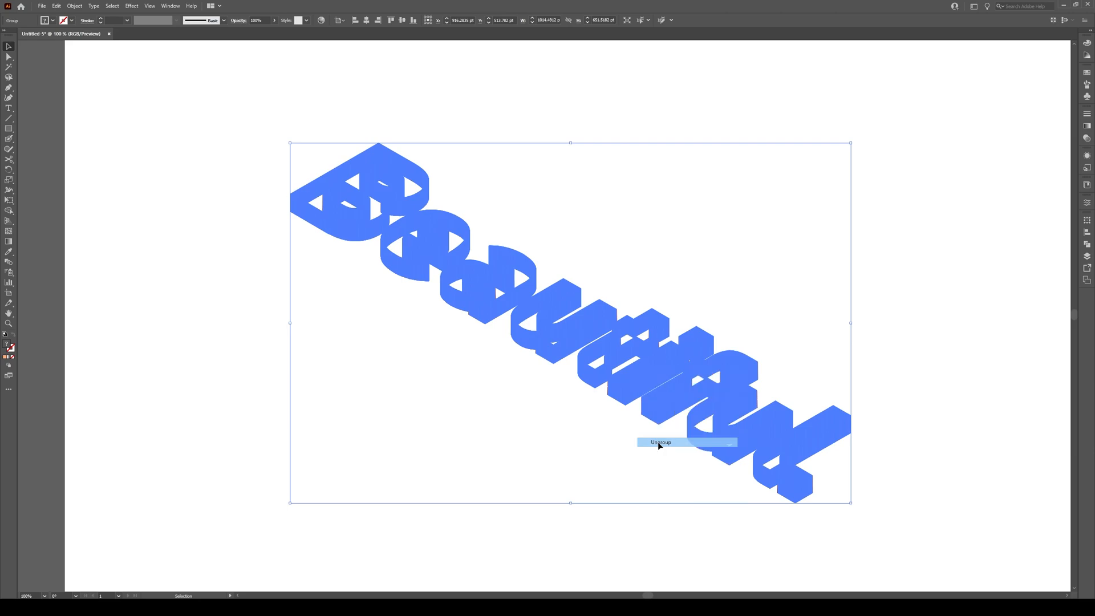
click(660, 442)
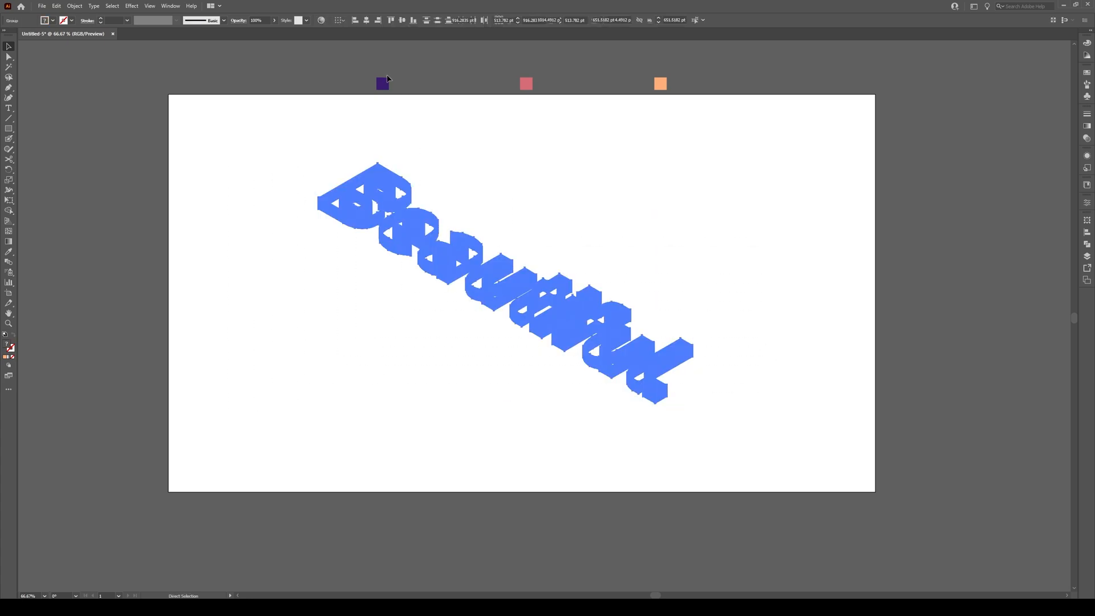
Draw a peach rectangle covering the whole artboard and send it behind the lettering.
click(9, 47)
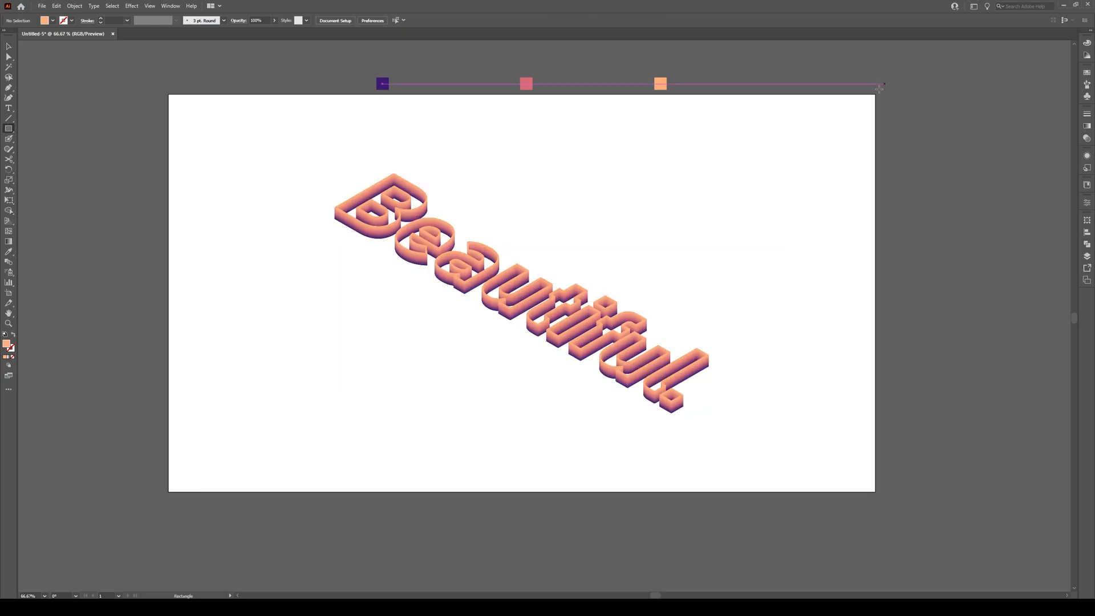
drag(283, 94, 873, 451)
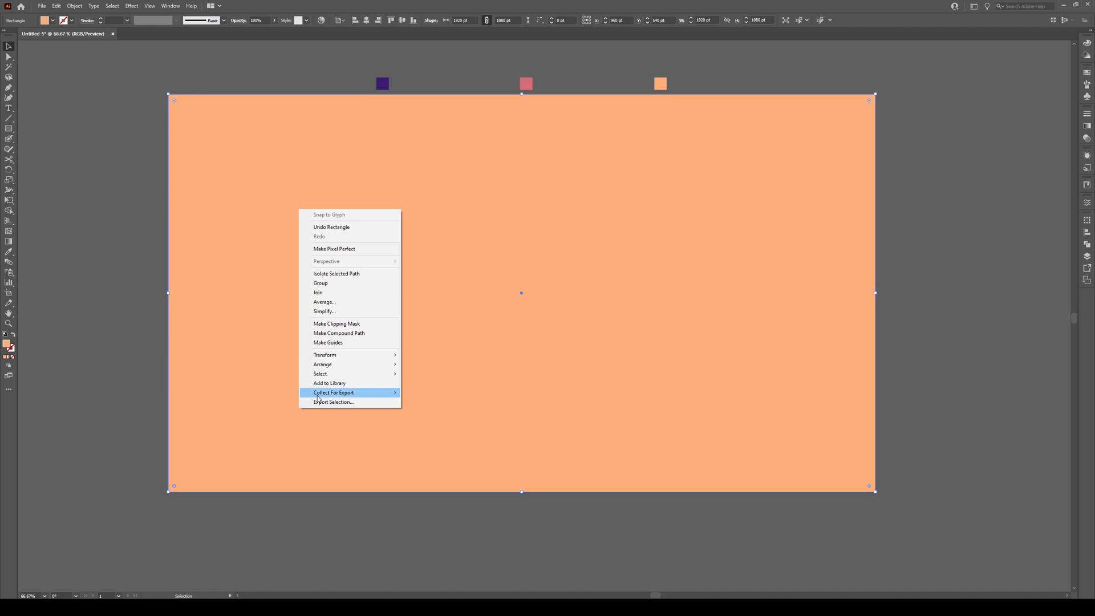
mouse_move(323, 364)
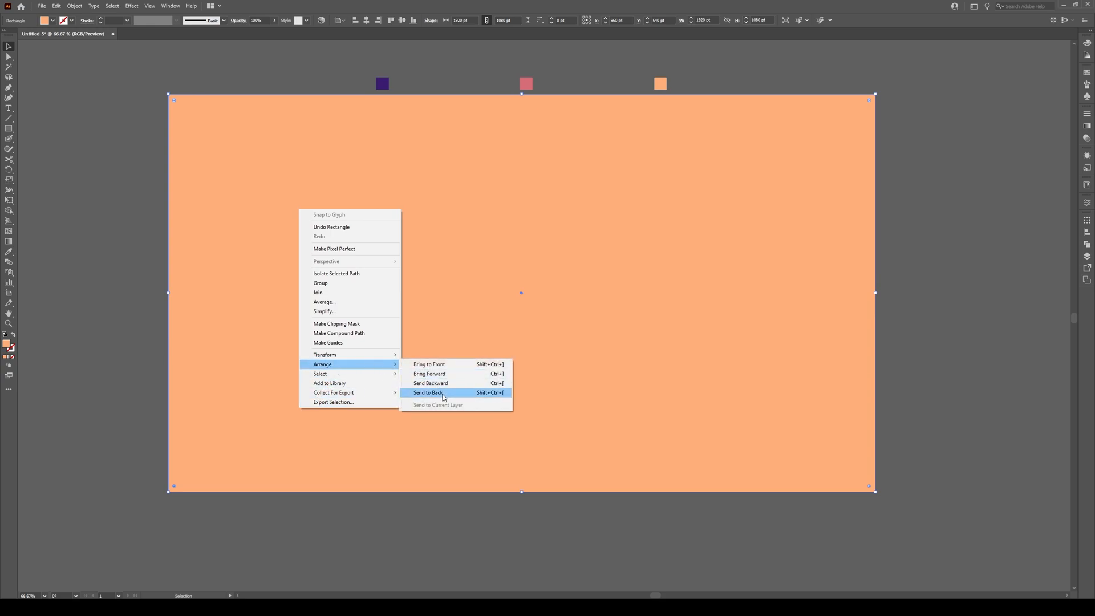
click(427, 391)
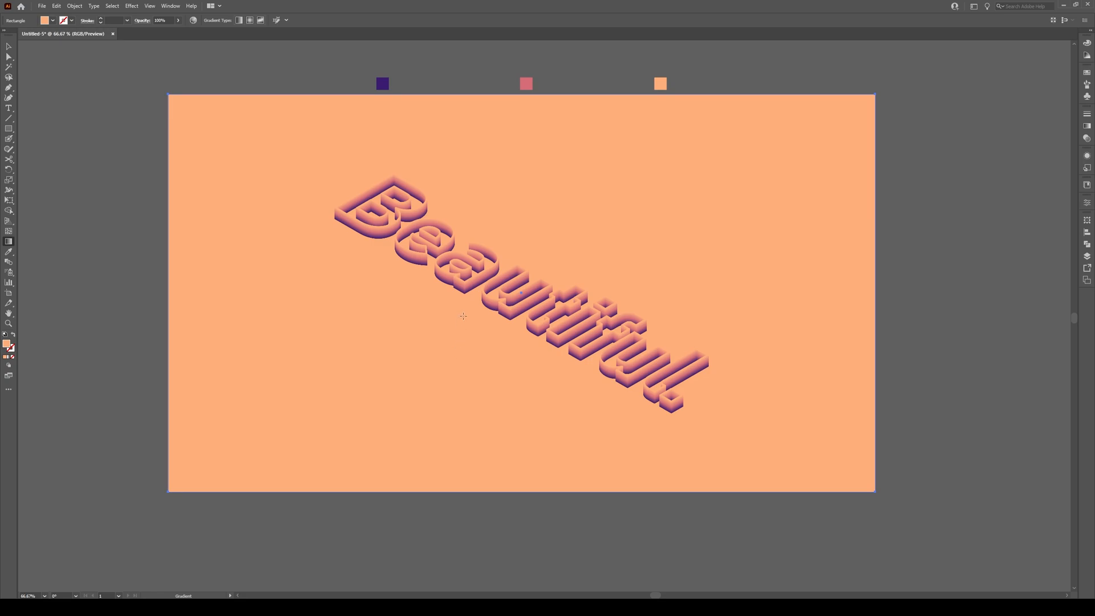
Give the background a radial gradient with a blue centre and an eyedropped dark purple outer stop.
drag(168, 293, 876, 293)
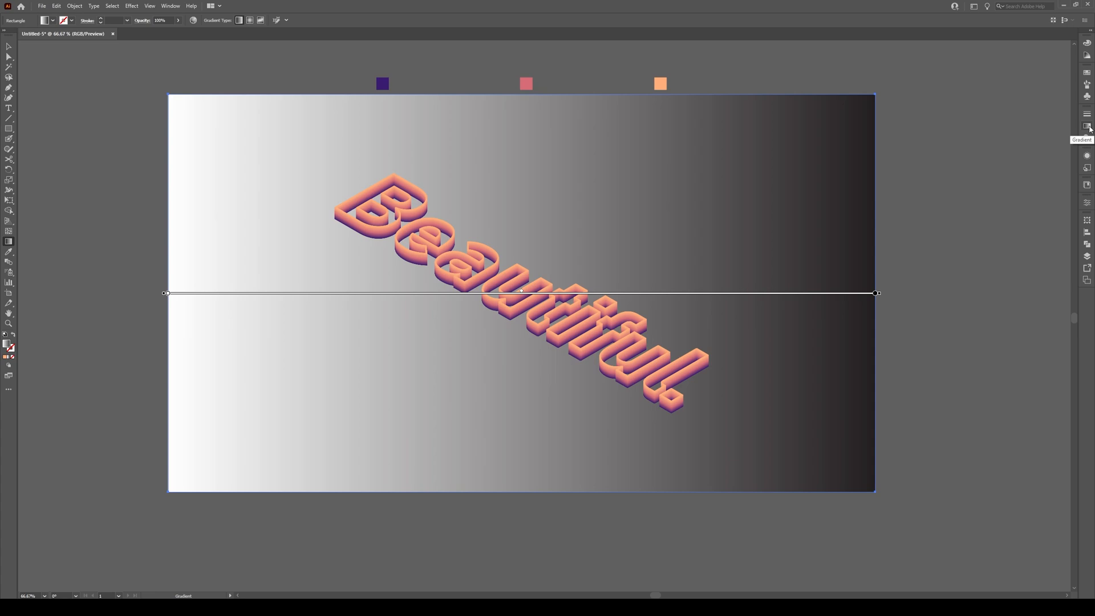
click(1087, 127)
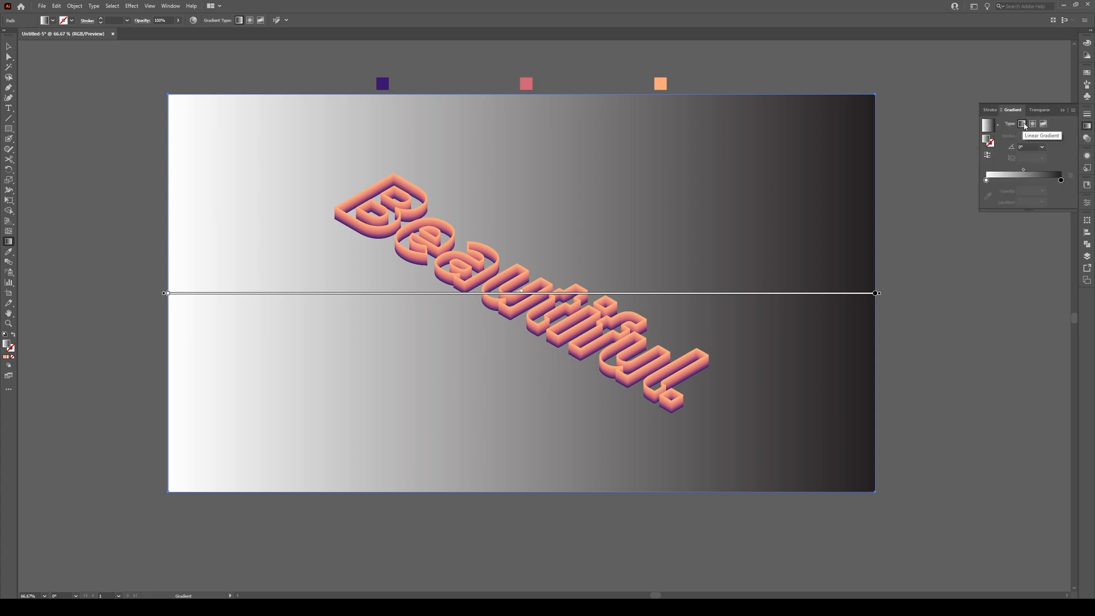
click(1032, 124)
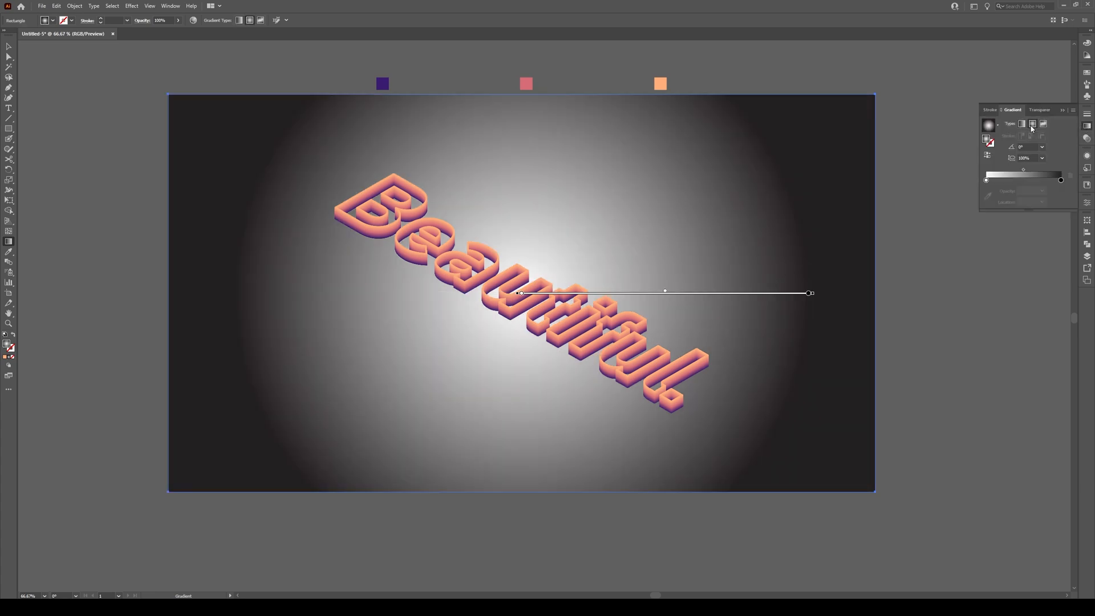
click(1060, 180)
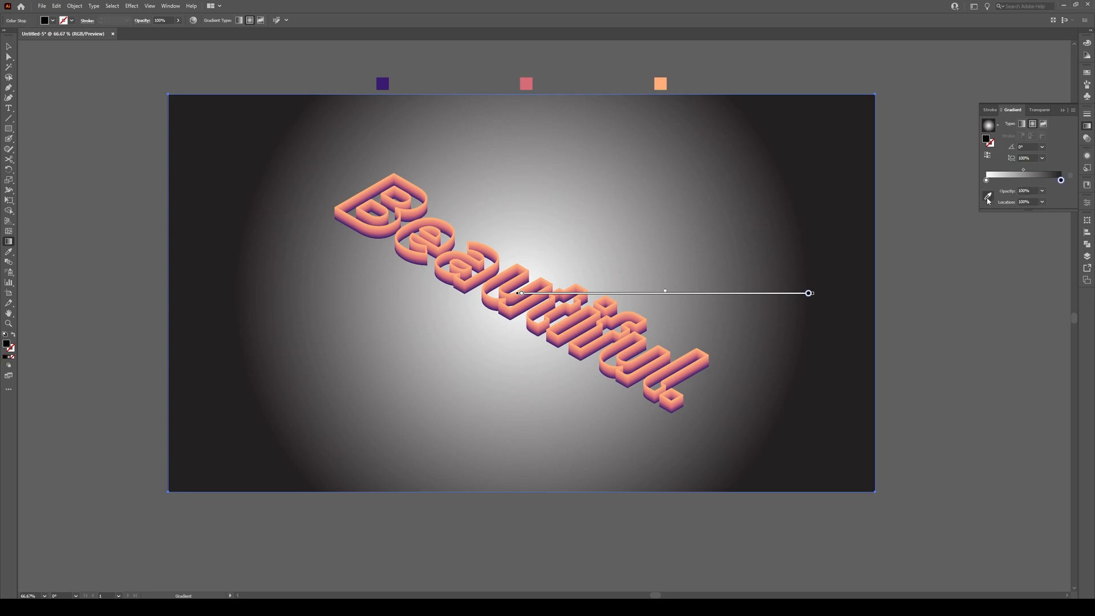
click(382, 84)
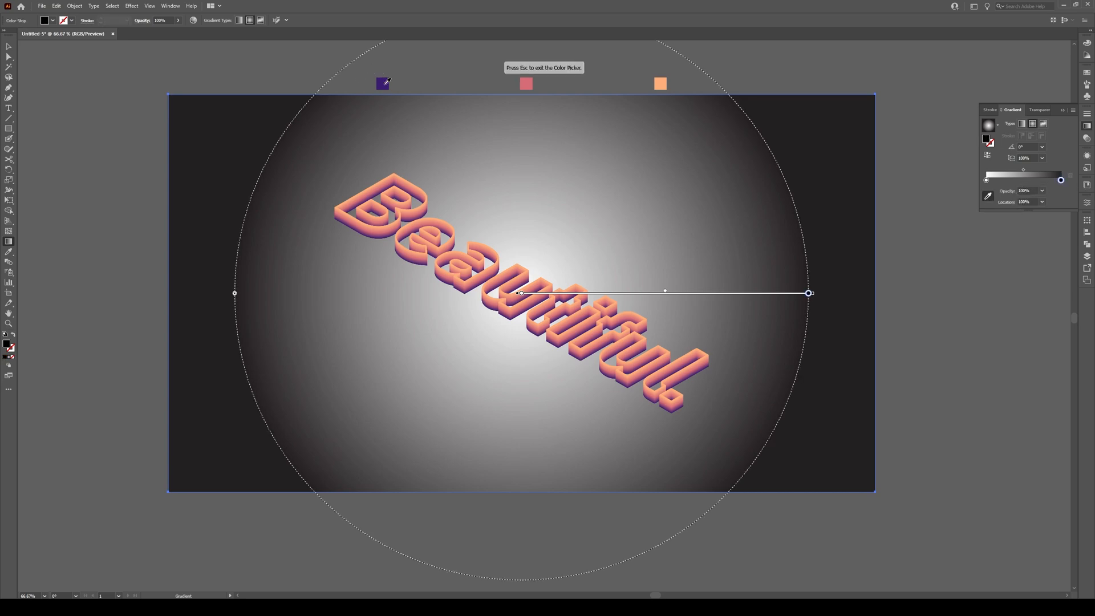
click(986, 179)
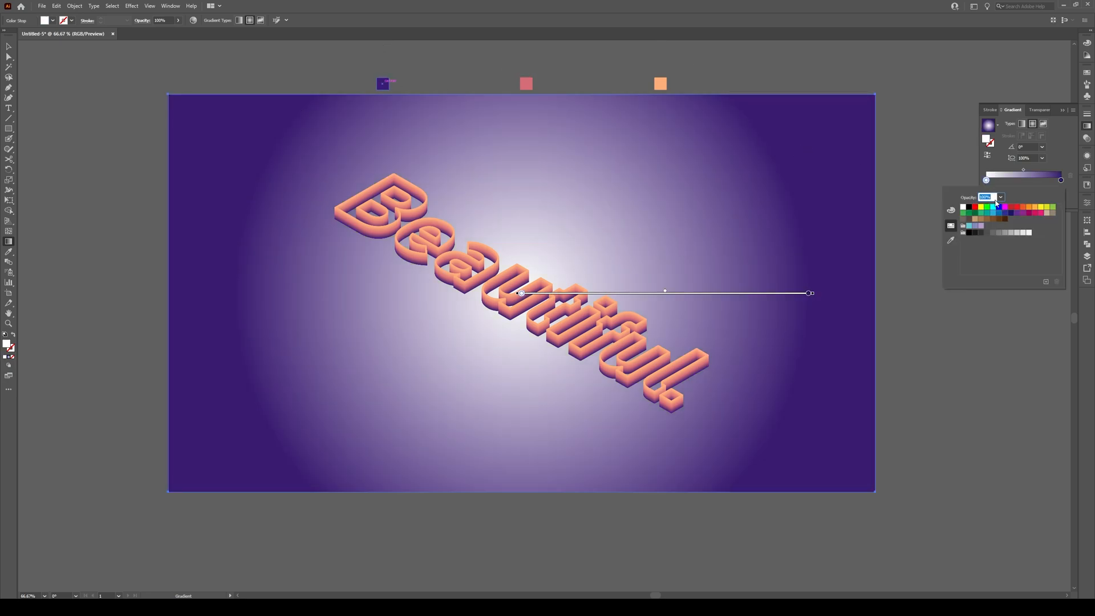
click(994, 212)
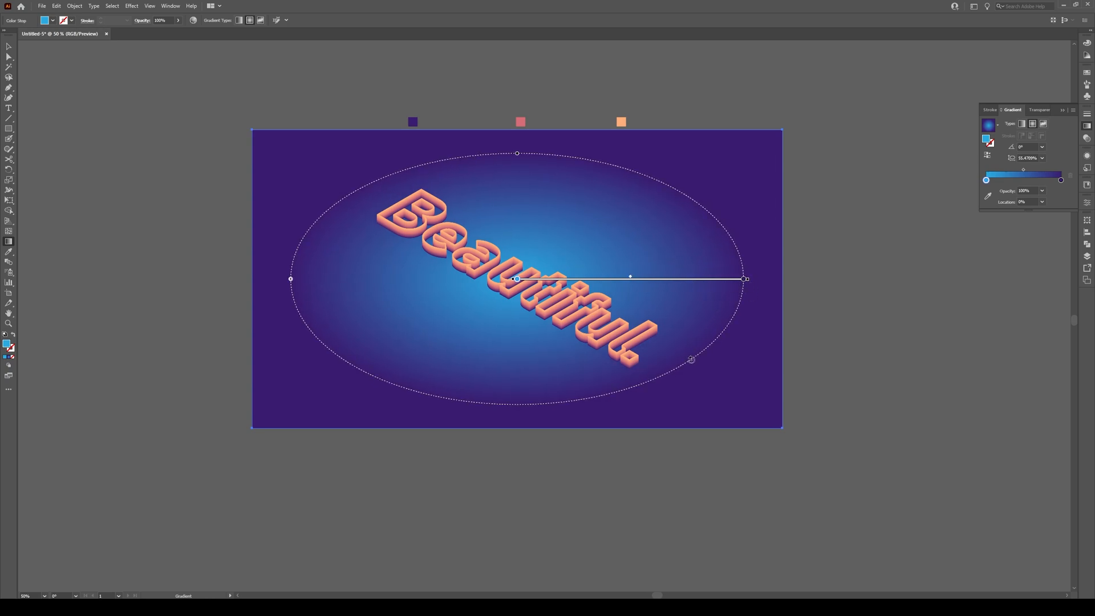
Rotate, narrow and enlarge the radial gradient ellipse into a tilted oval along the lettering.
drag(744, 277, 721, 381)
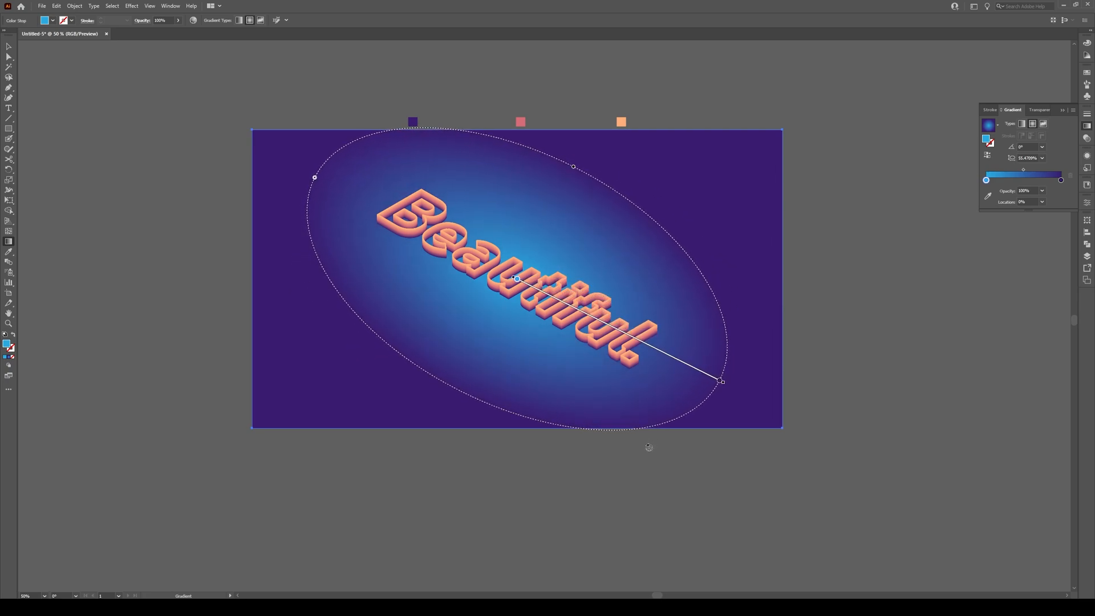
drag(315, 177, 319, 177)
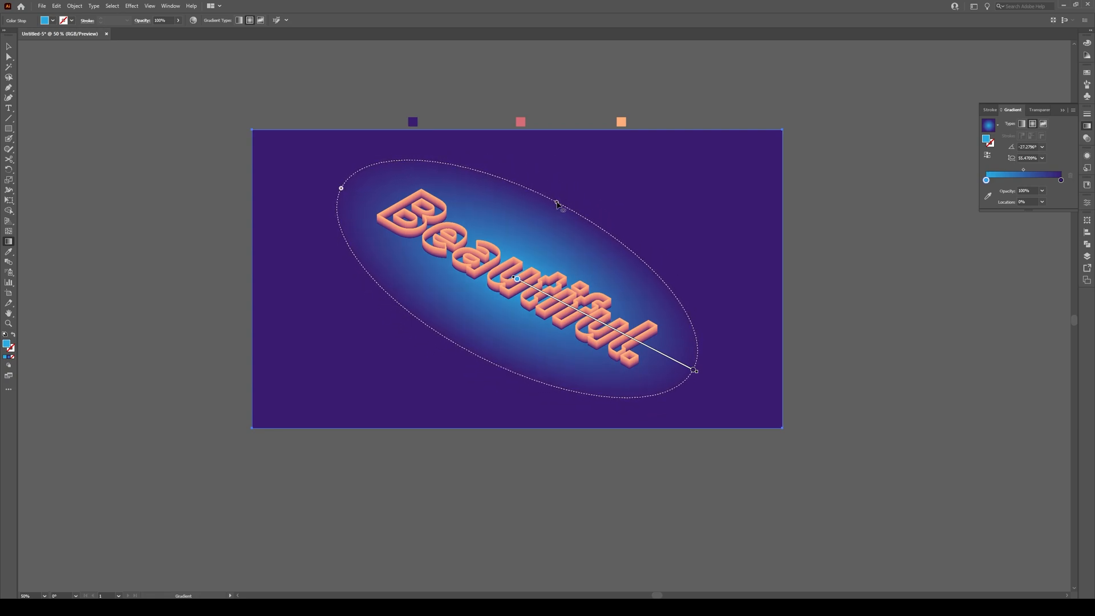
drag(694, 370, 709, 379)
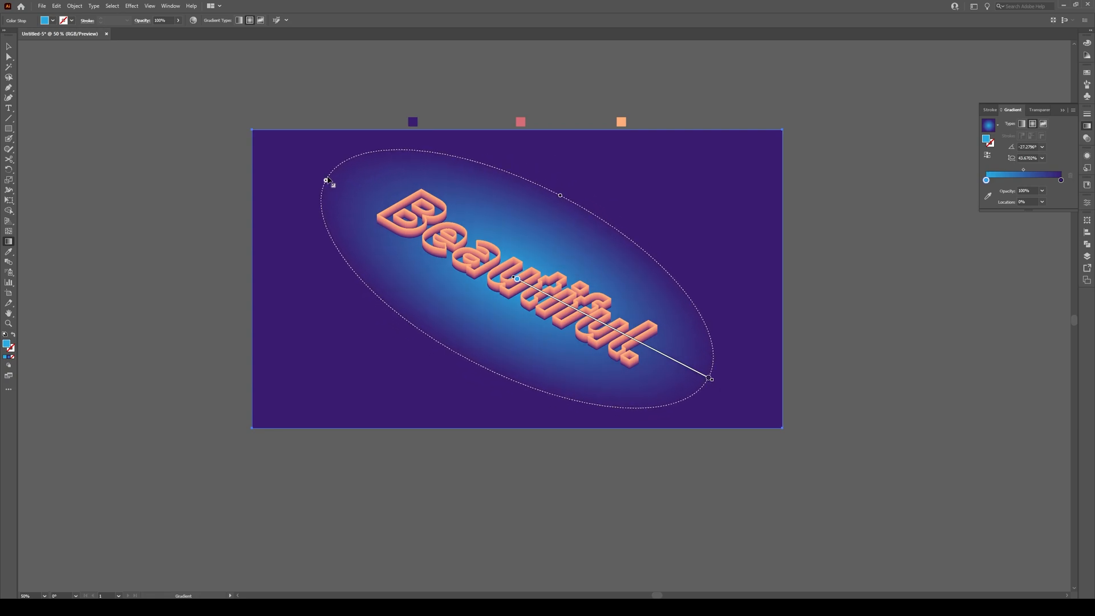